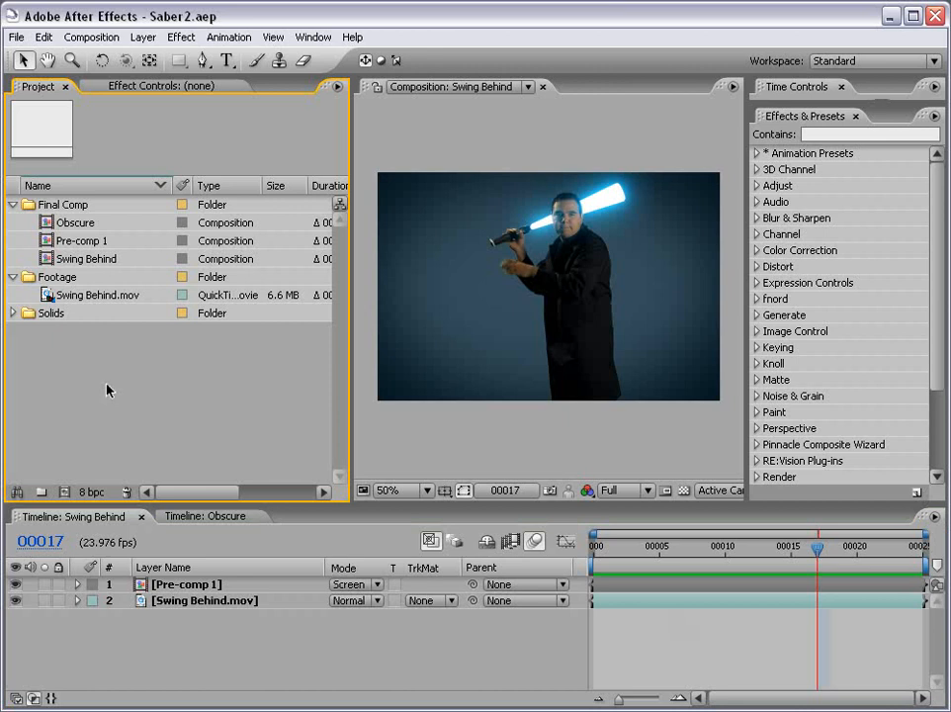
mouse_move(46, 296)
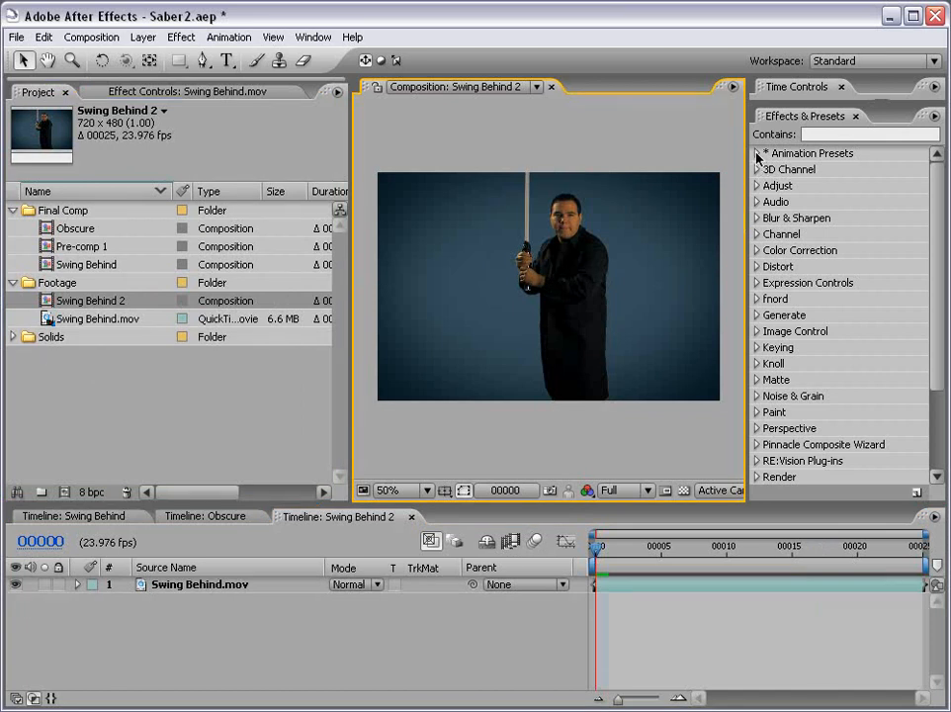
Step: Expand the AndrewKramer VFX animation presets and select Light_Saber_V2
click(758, 153)
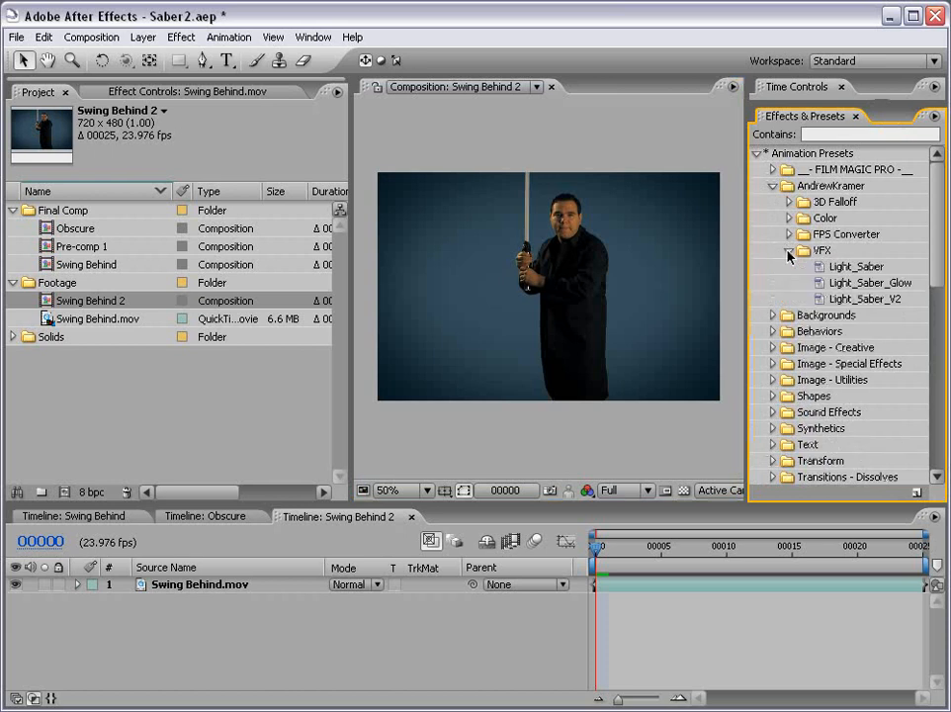
click(865, 299)
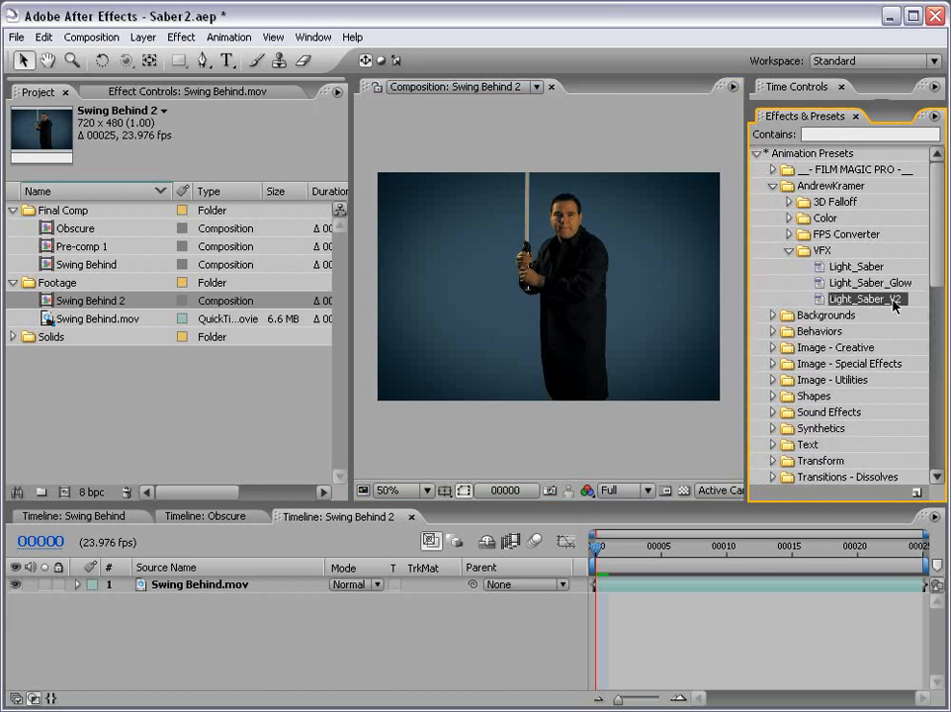
mouse_move(857, 310)
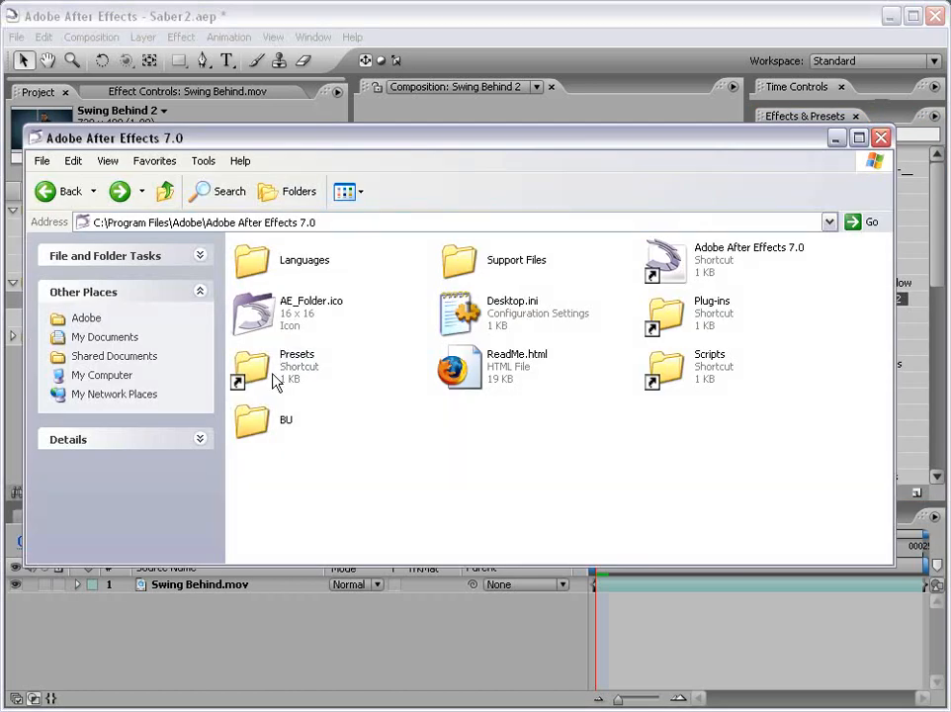
Step: Open the After Effects Presets folder and select the AndrewKramer folder
double_click(252, 365)
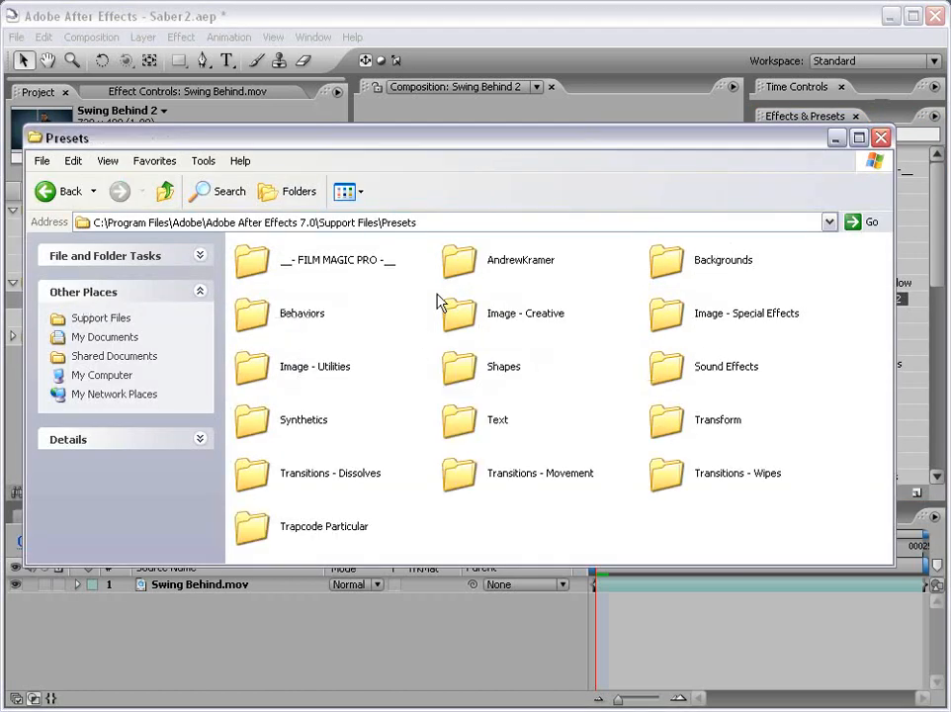
click(452, 267)
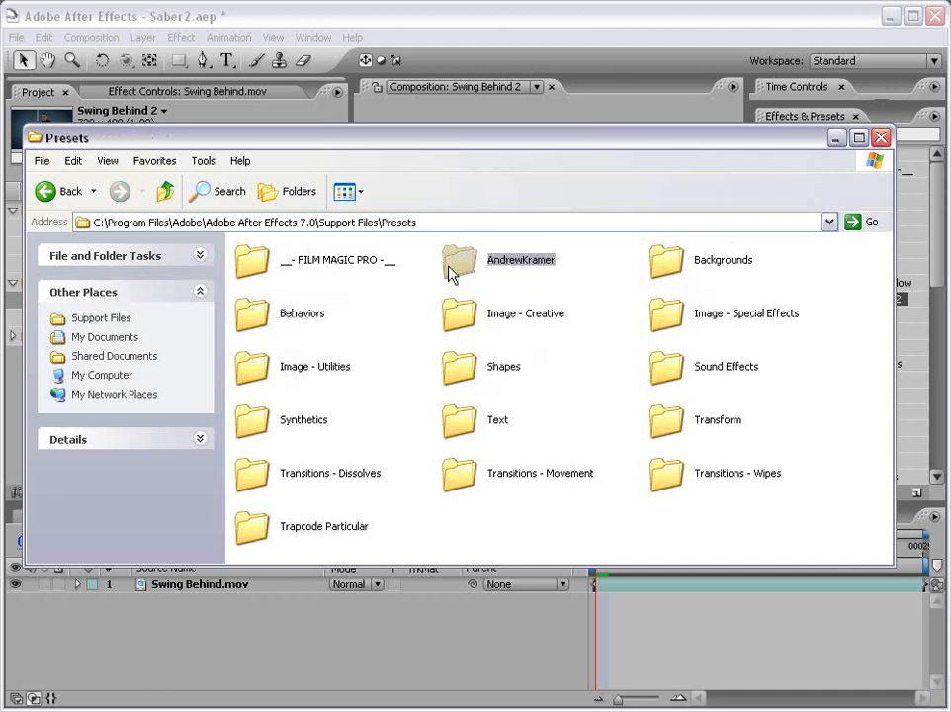
click(56, 190)
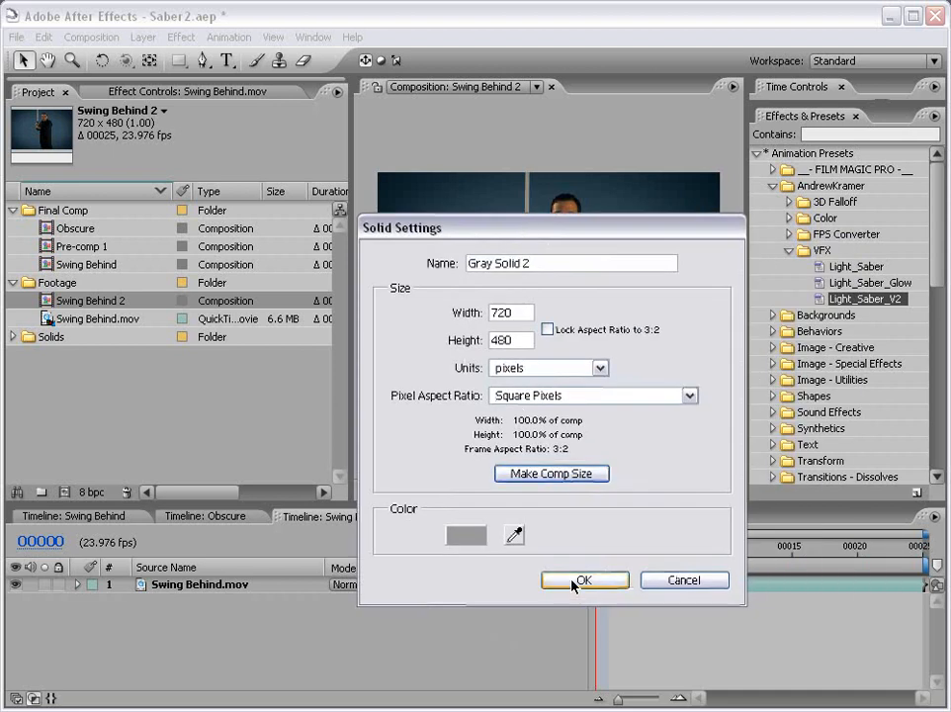
Step: Create comp-sized Gray Solid 2 to carry the Light_Saber_V2 preset
click(585, 579)
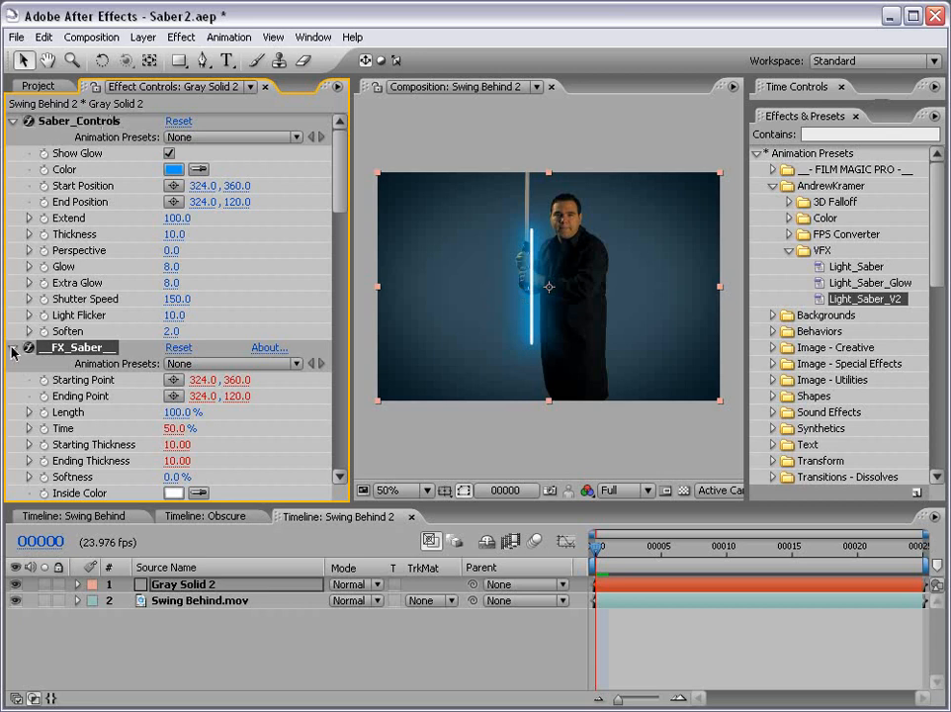
Step: Collapse the FX_Saber properties and set the blade colour to green
click(11, 351)
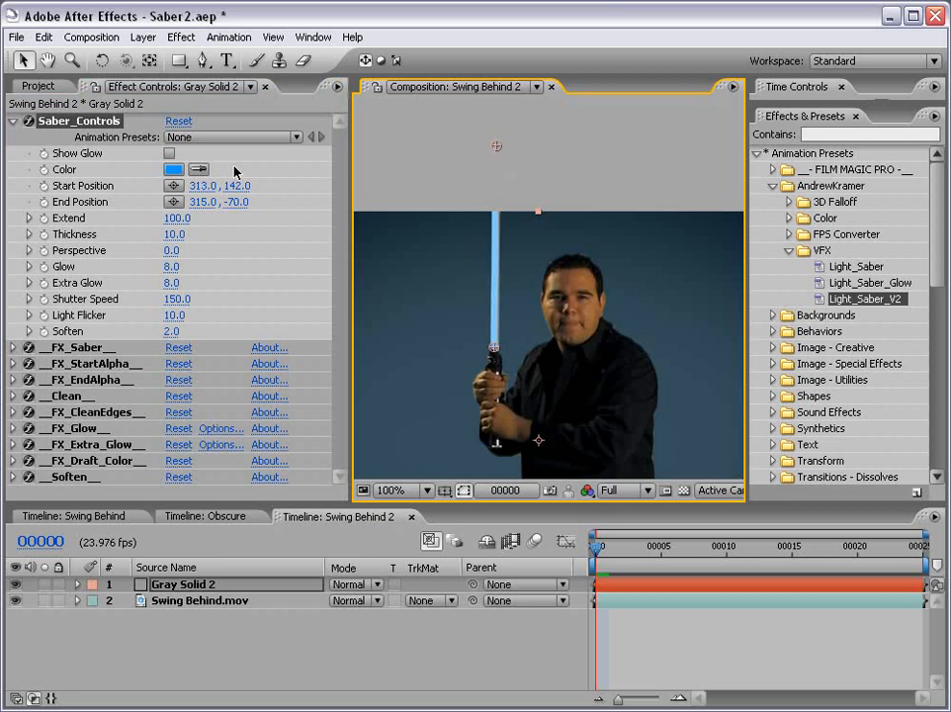
click(171, 169)
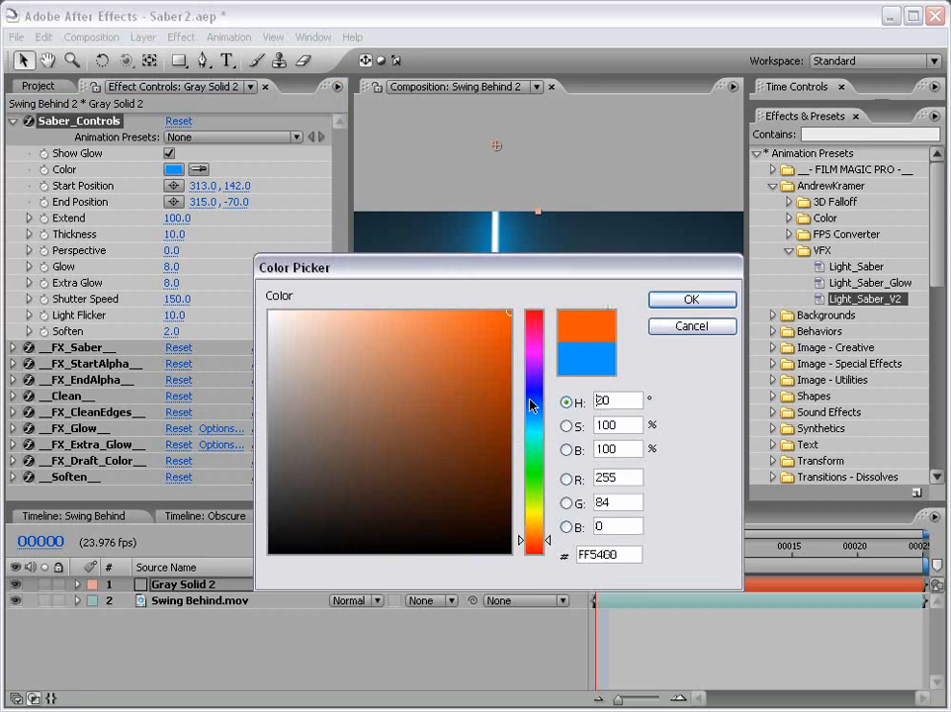
click(691, 300)
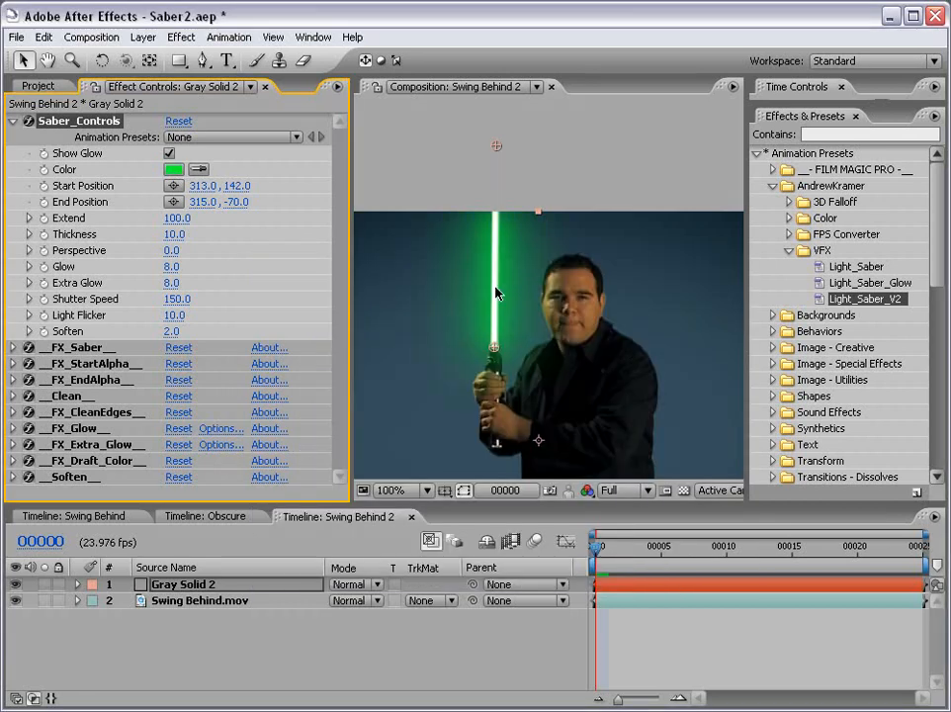
click(171, 169)
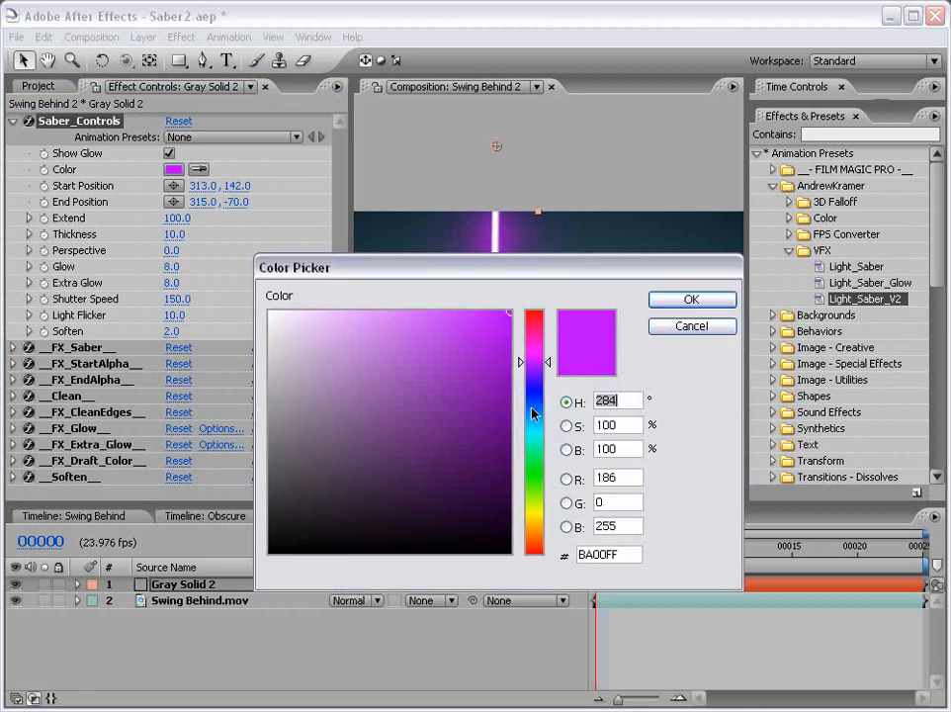
click(691, 298)
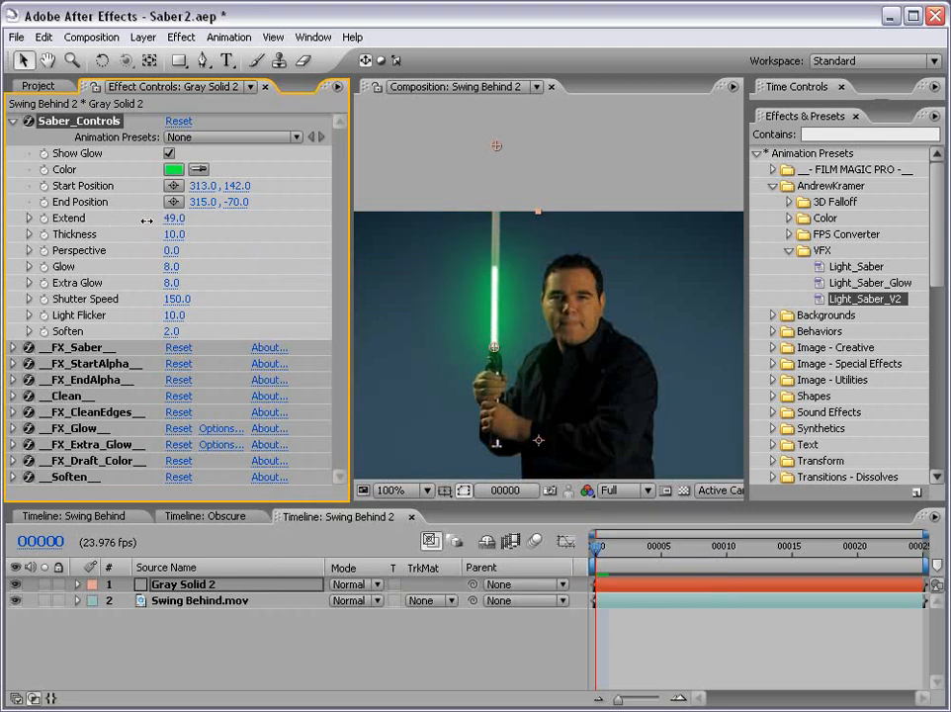
Step: Restore full blade length, test and zero the perspective, then reset Saber_Controls
drag(174, 218, 174, 234)
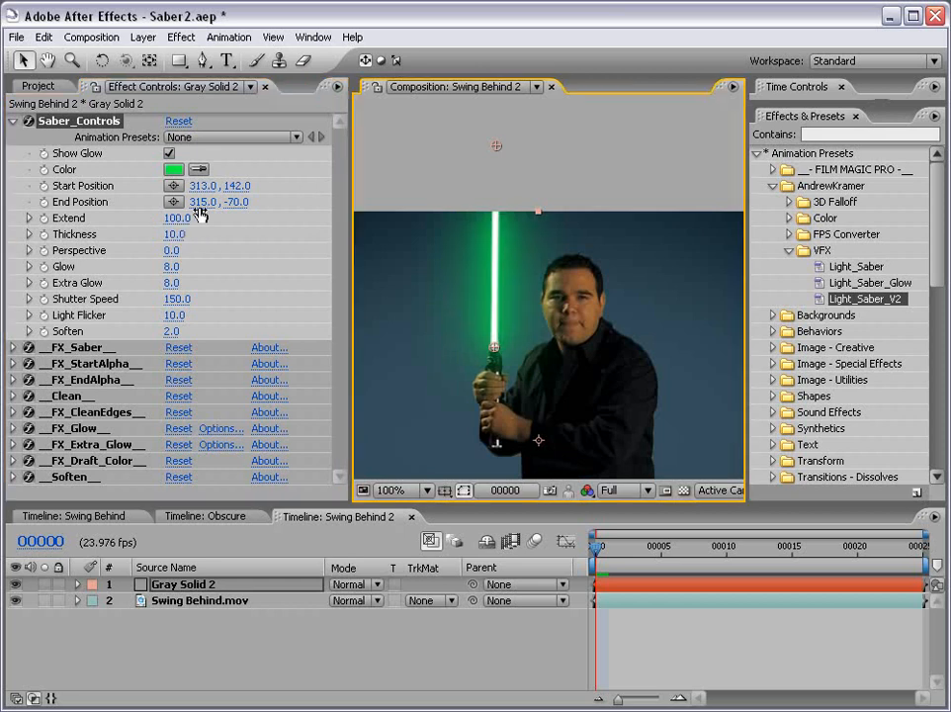
mouse_move(495, 180)
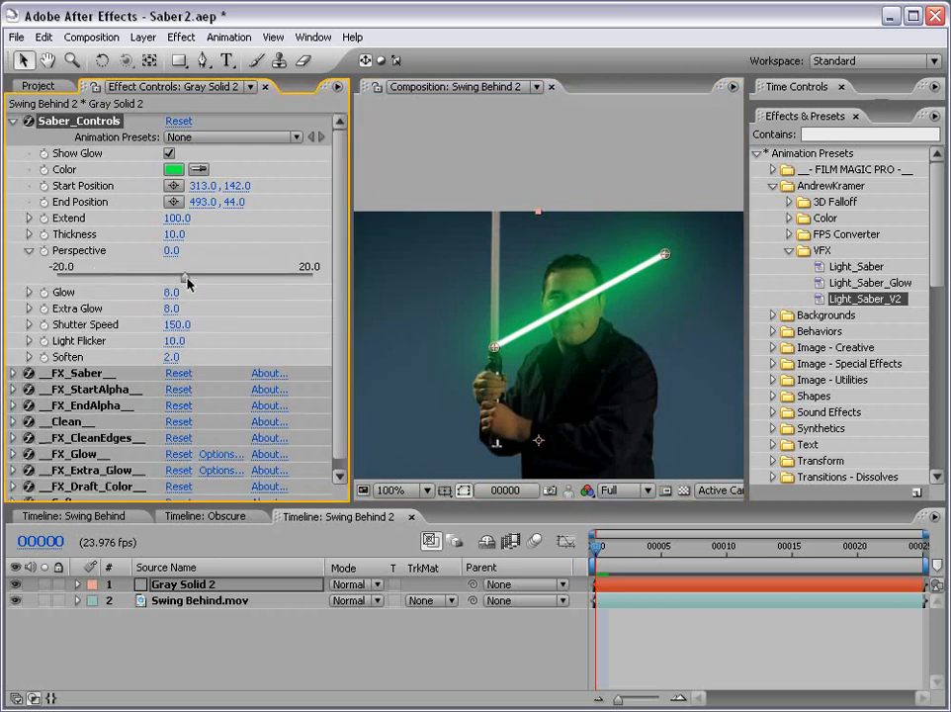
drag(173, 278, 287, 278)
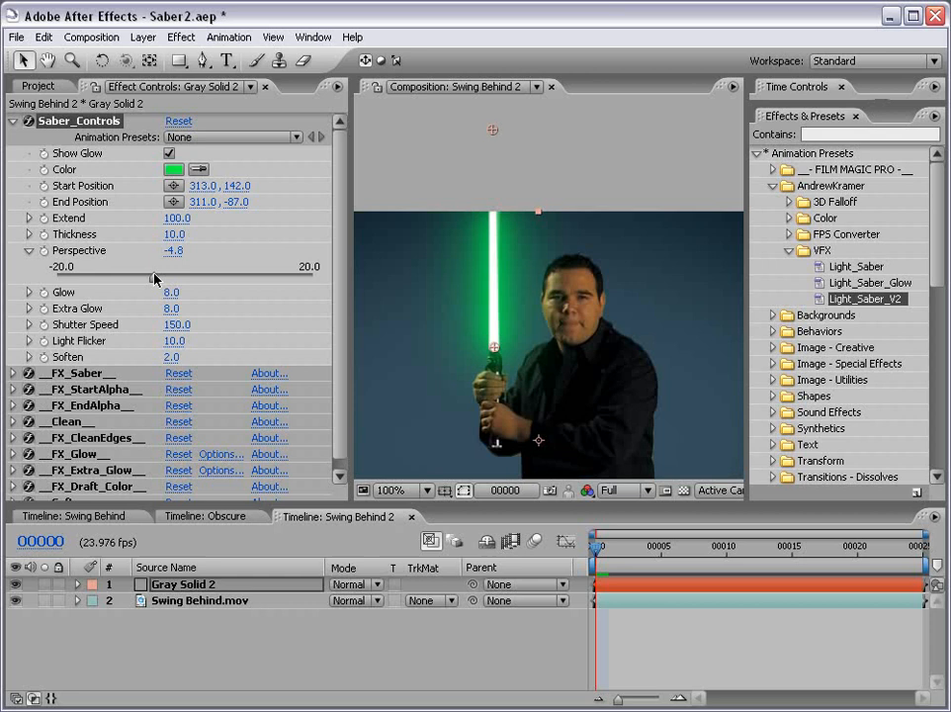
drag(494, 222, 608, 245)
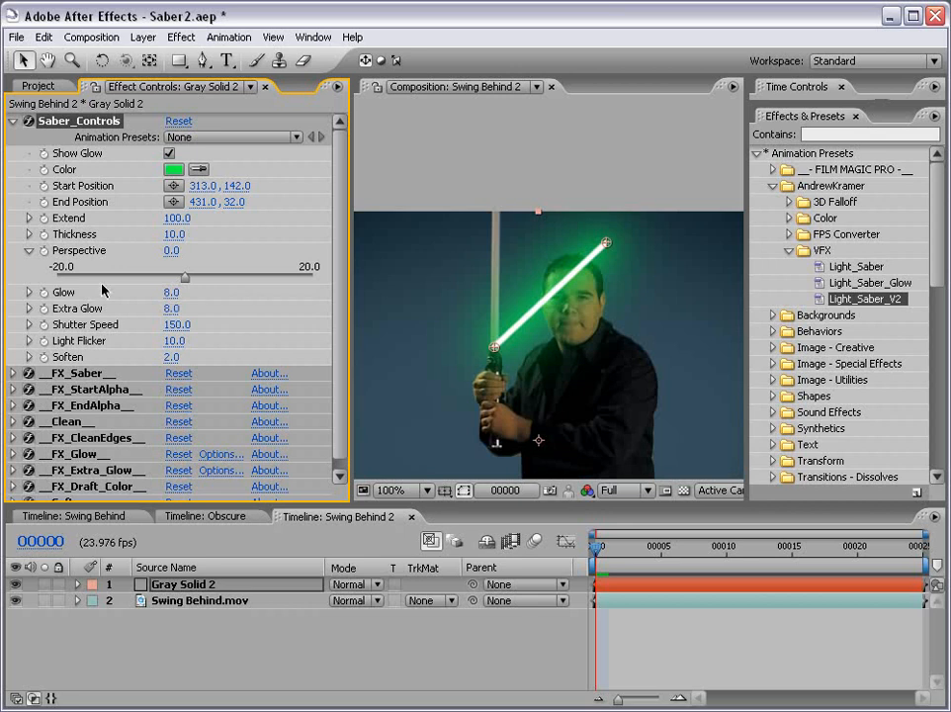
mouse_move(114, 330)
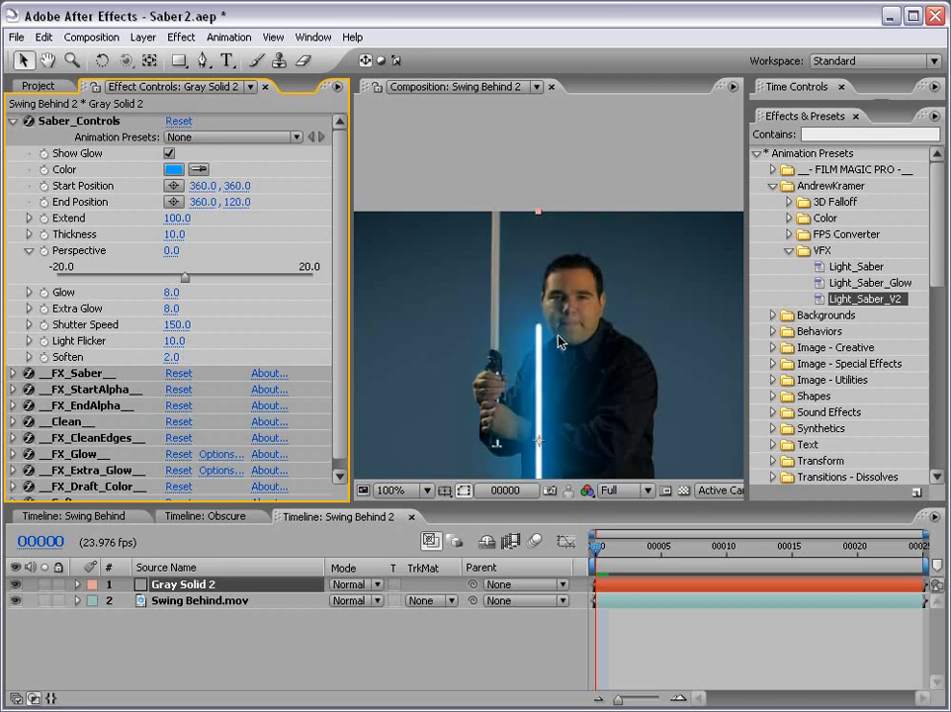
click(428, 490)
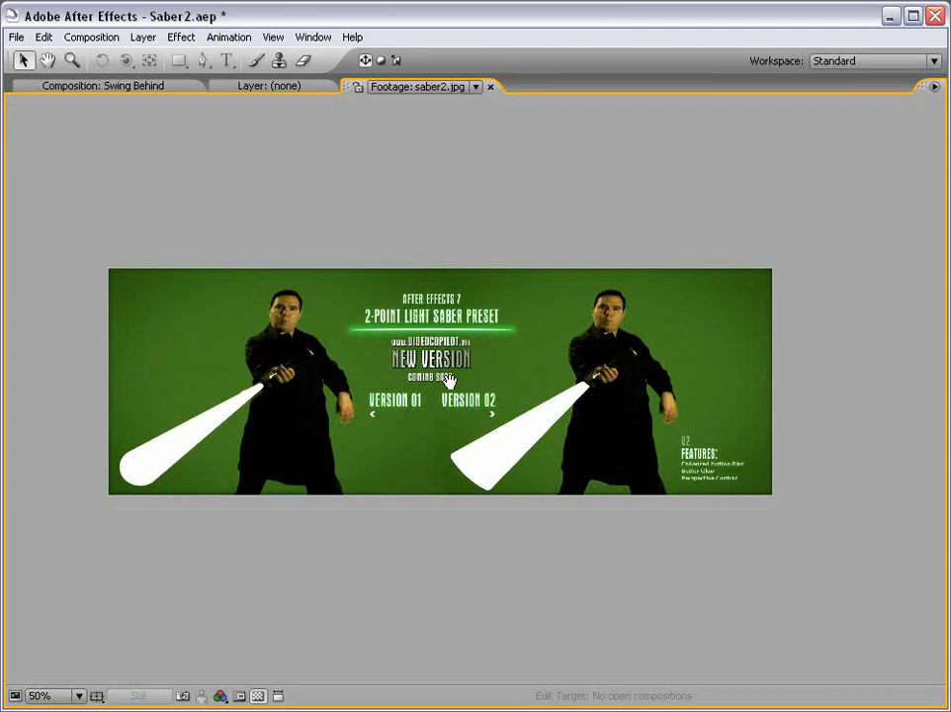
click(42, 694)
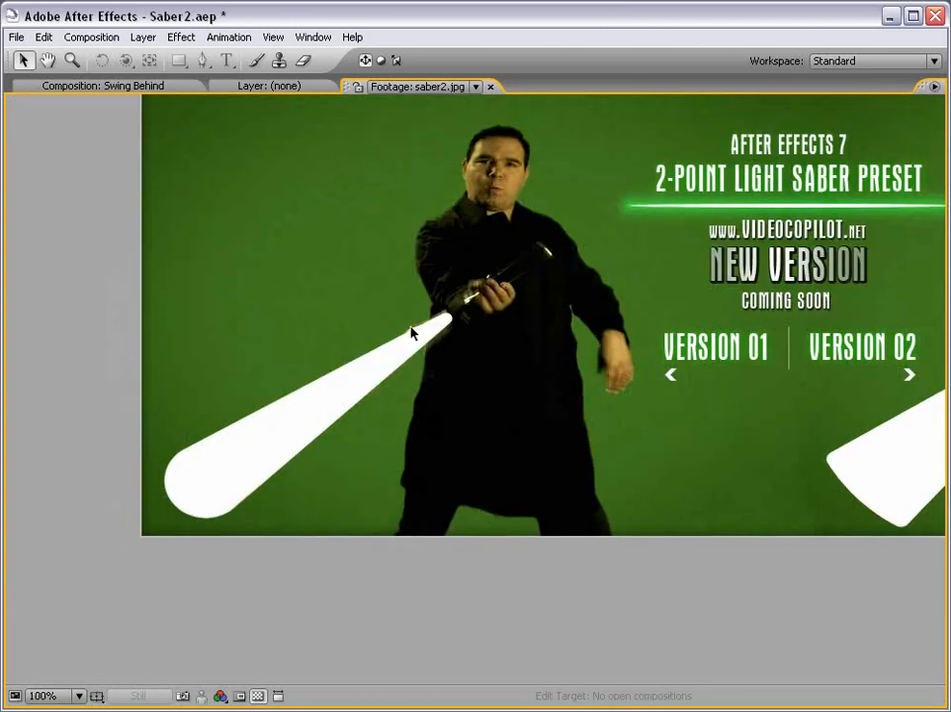
mouse_move(377, 386)
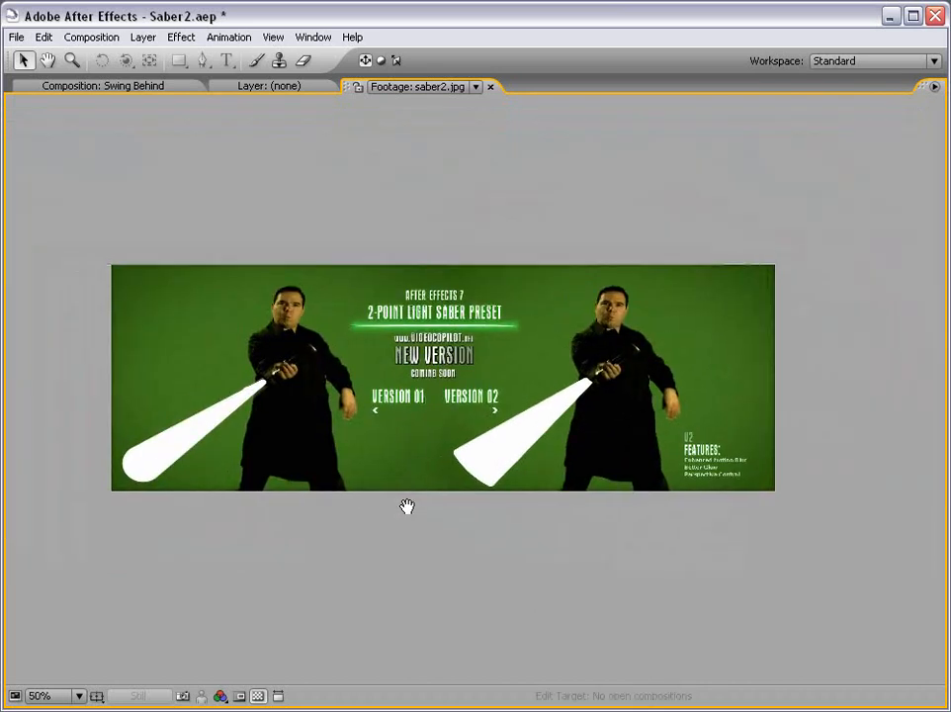
click(40, 695)
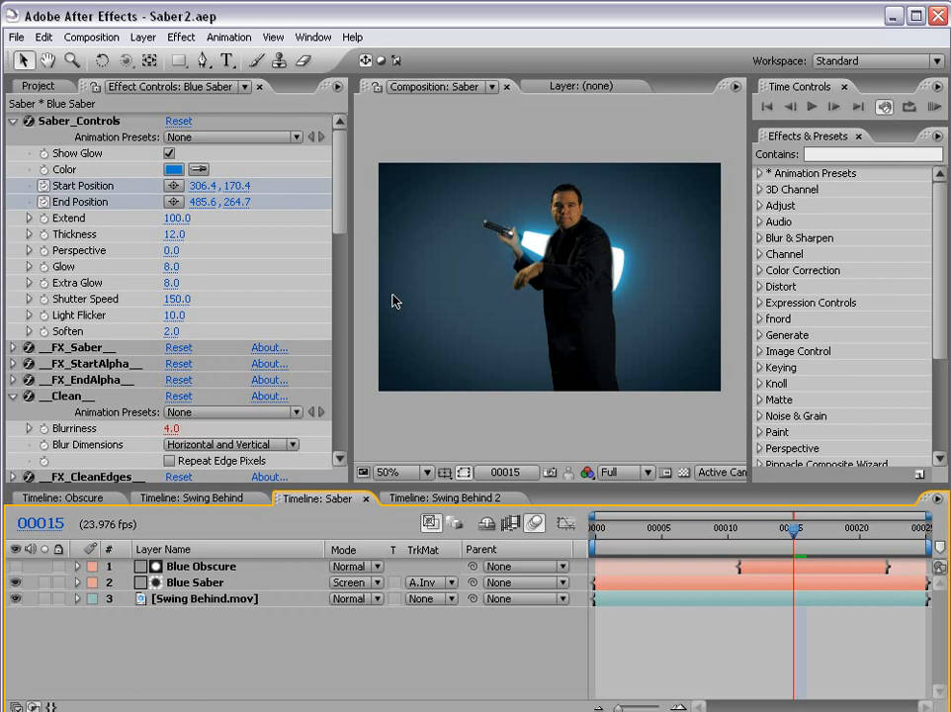
Step: Set the Saber composition's Advanced shutter angle to 180
click(92, 37)
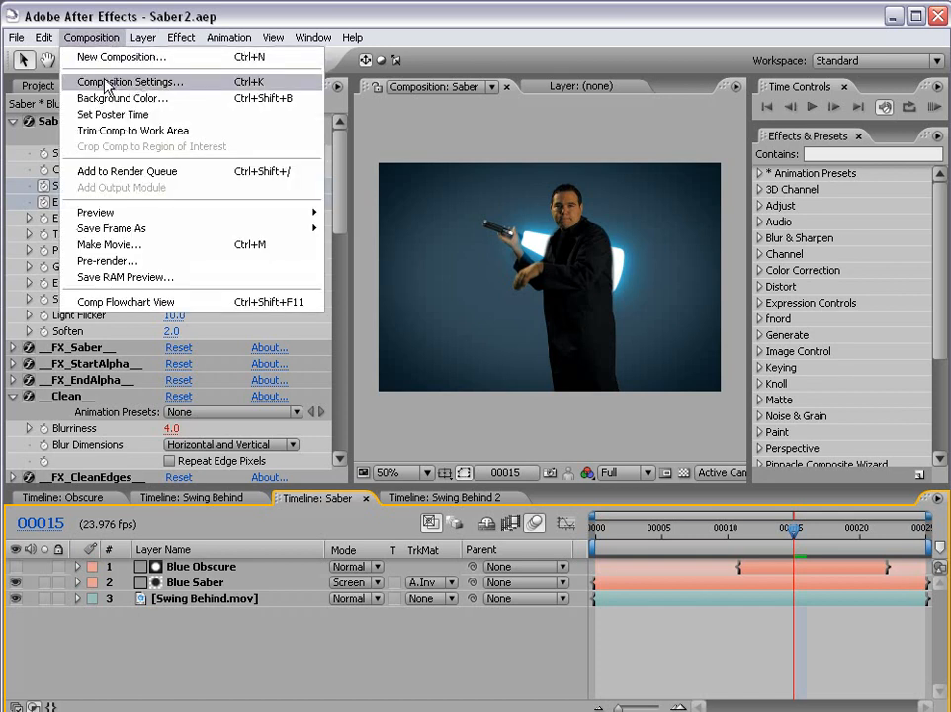
click(126, 81)
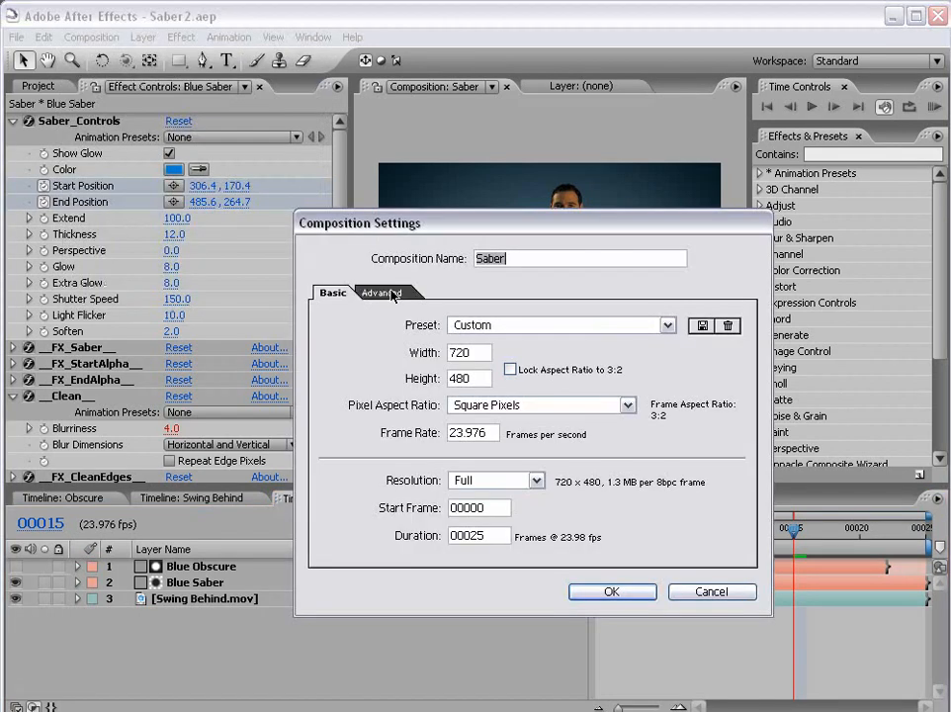
click(384, 291)
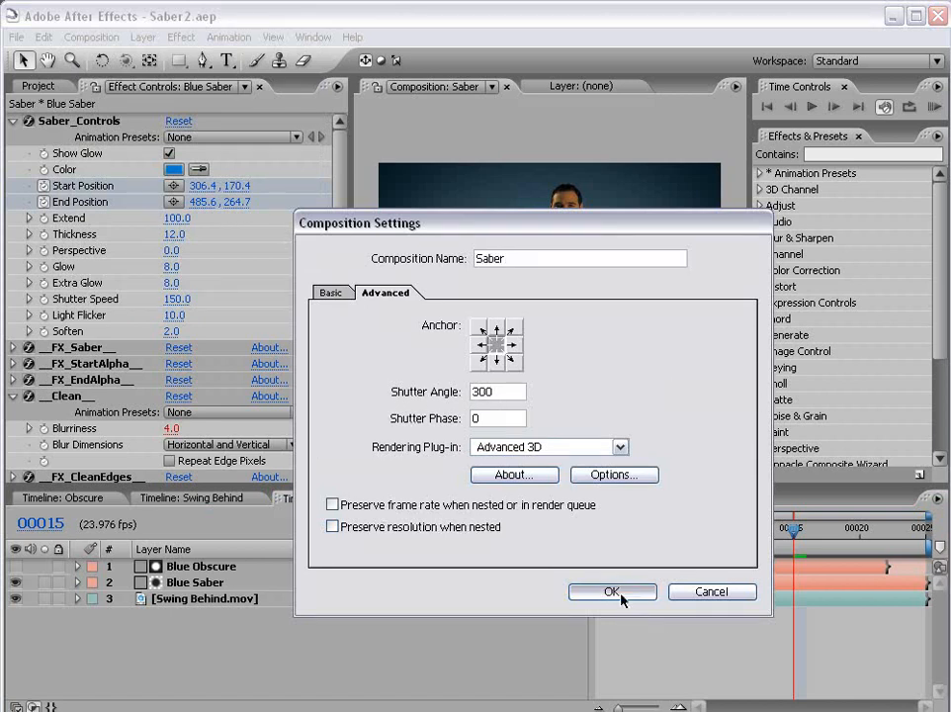
click(611, 592)
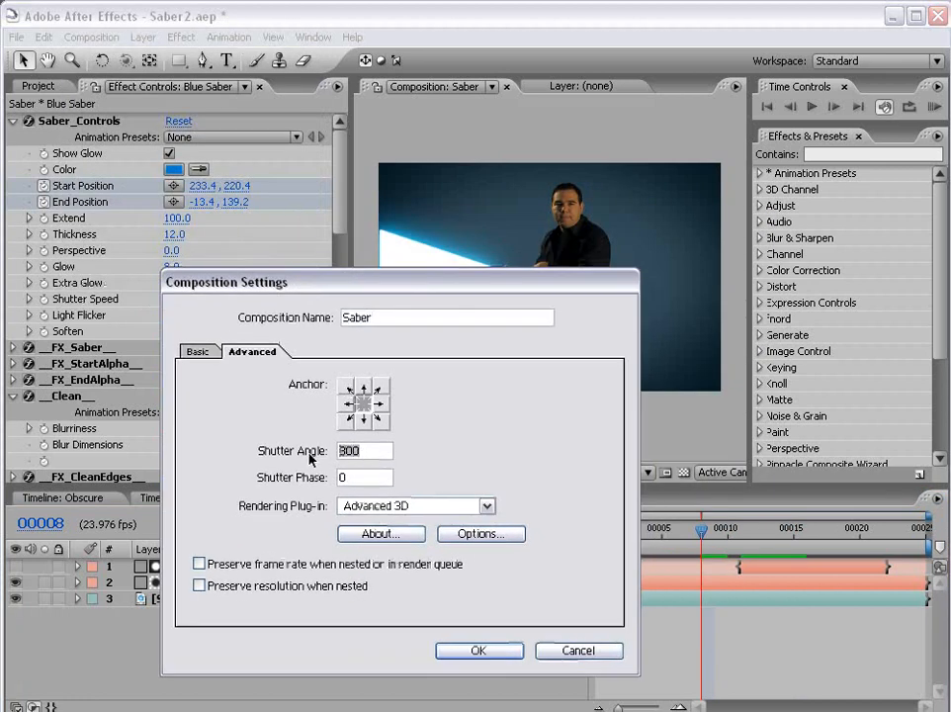
text(180)
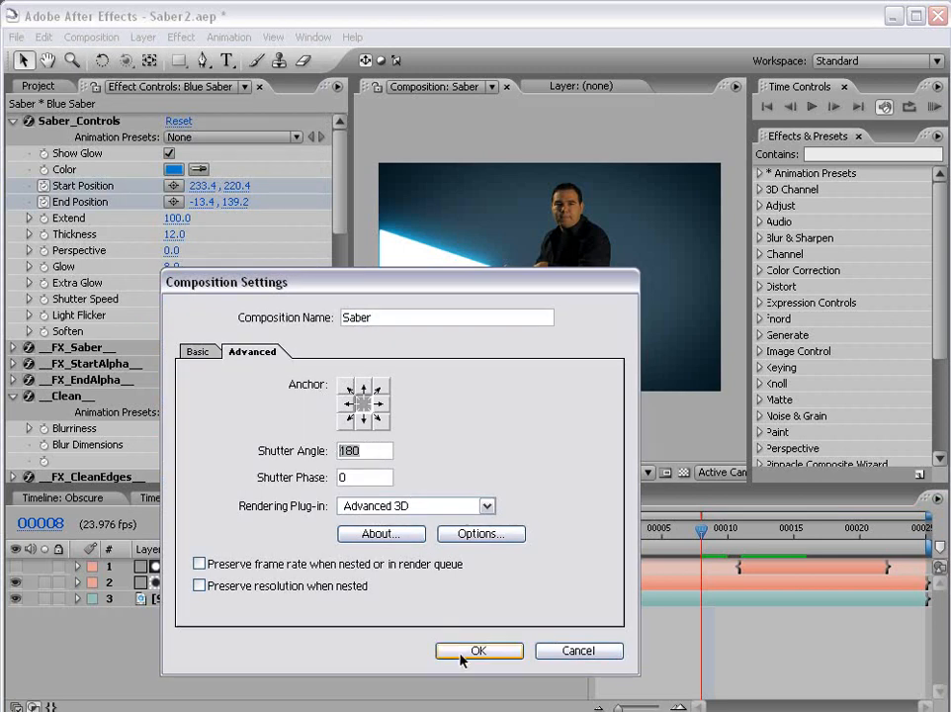
click(479, 649)
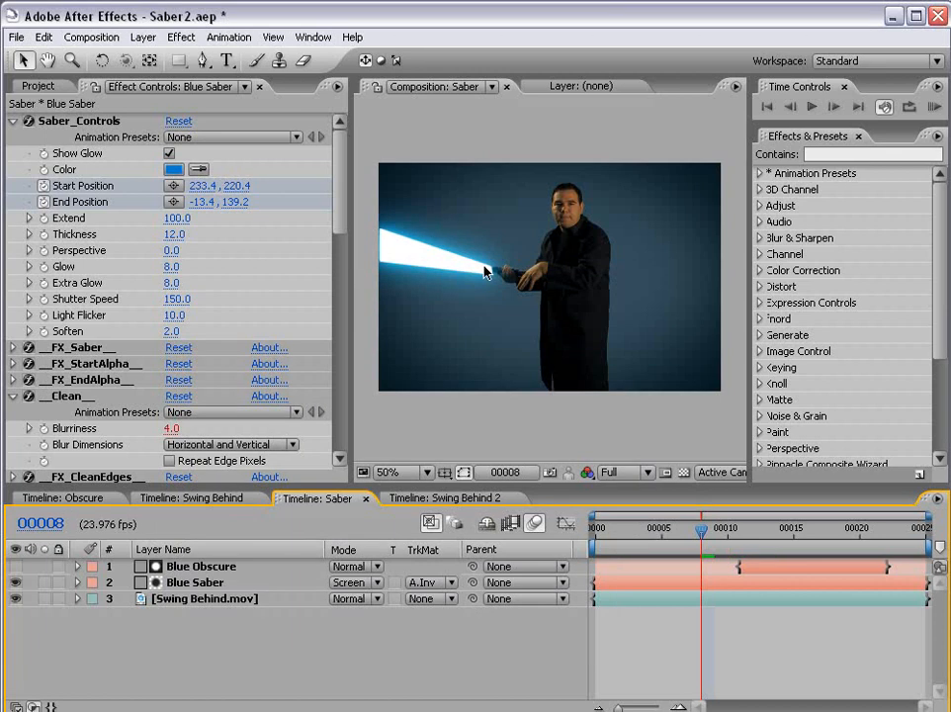
Step: Zoom the viewer to 100% and shift the saber colour hue to a darker blue
click(395, 473)
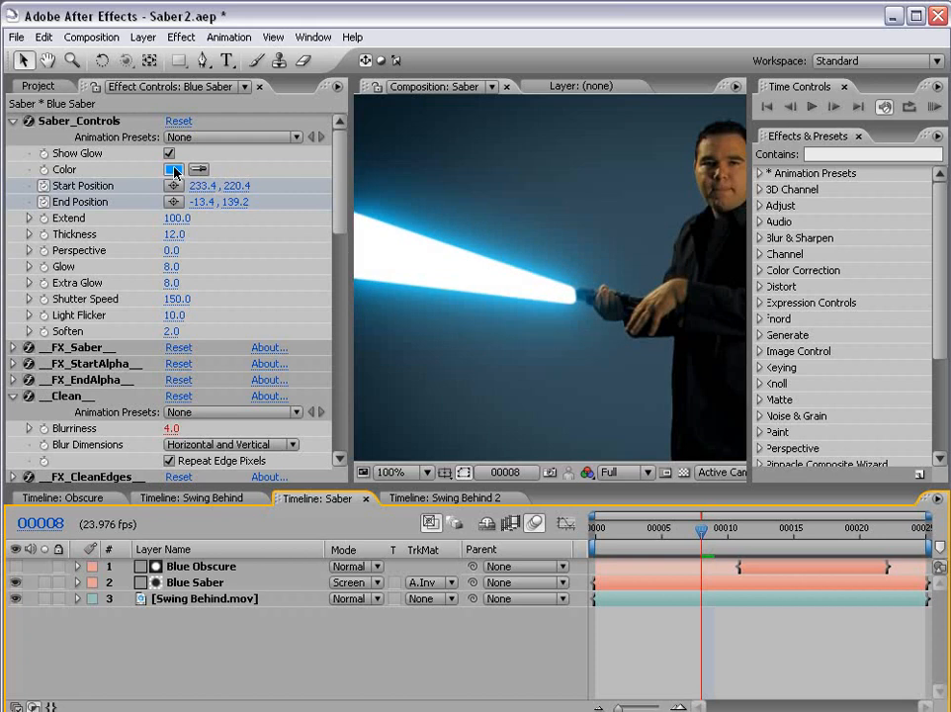
click(172, 169)
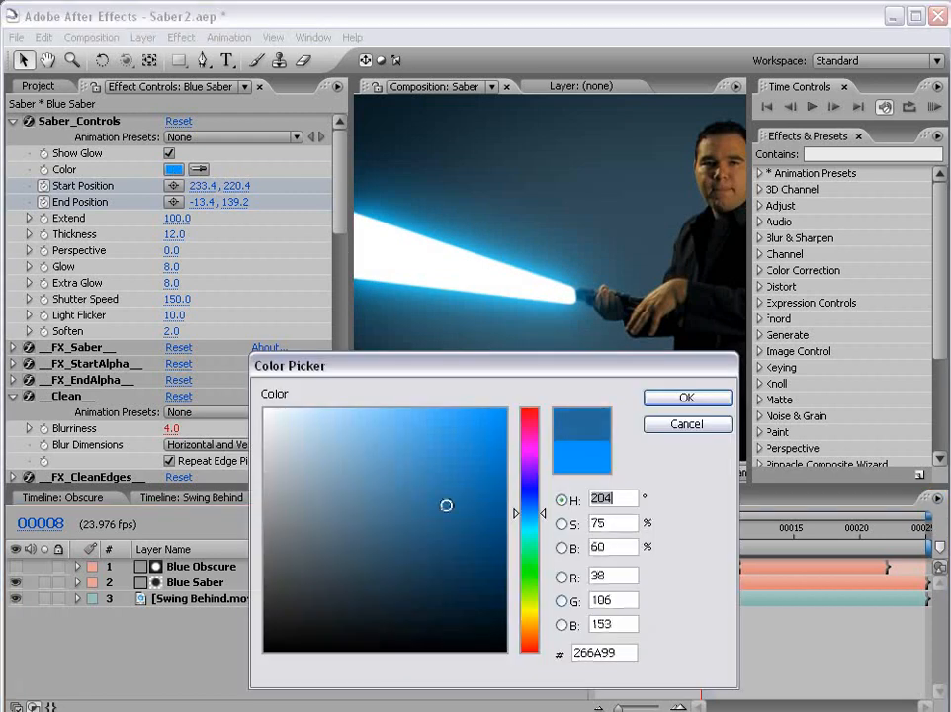
click(687, 399)
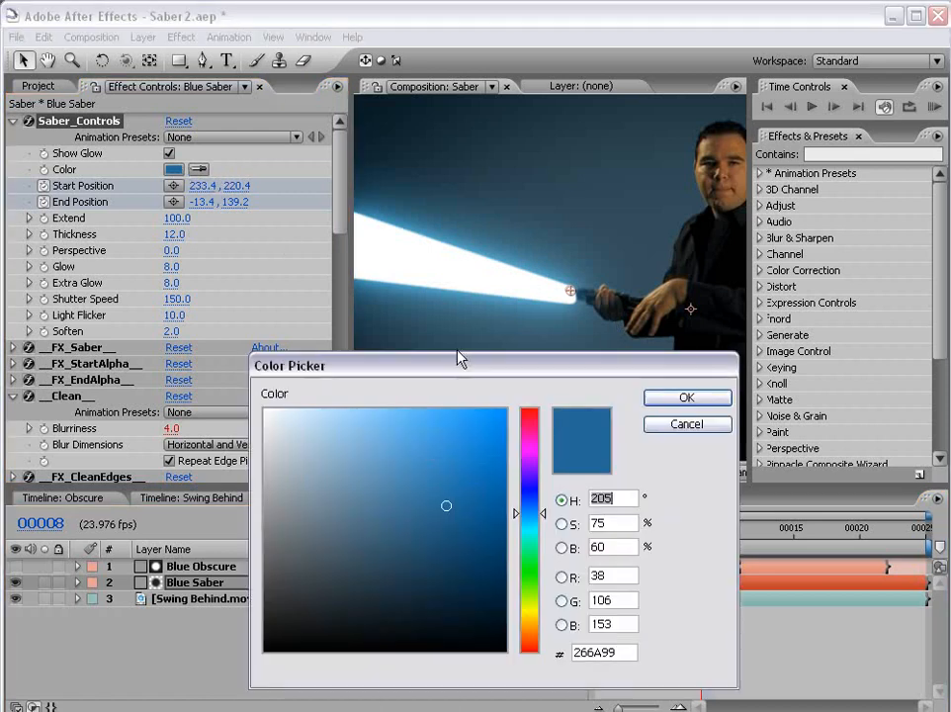
click(687, 397)
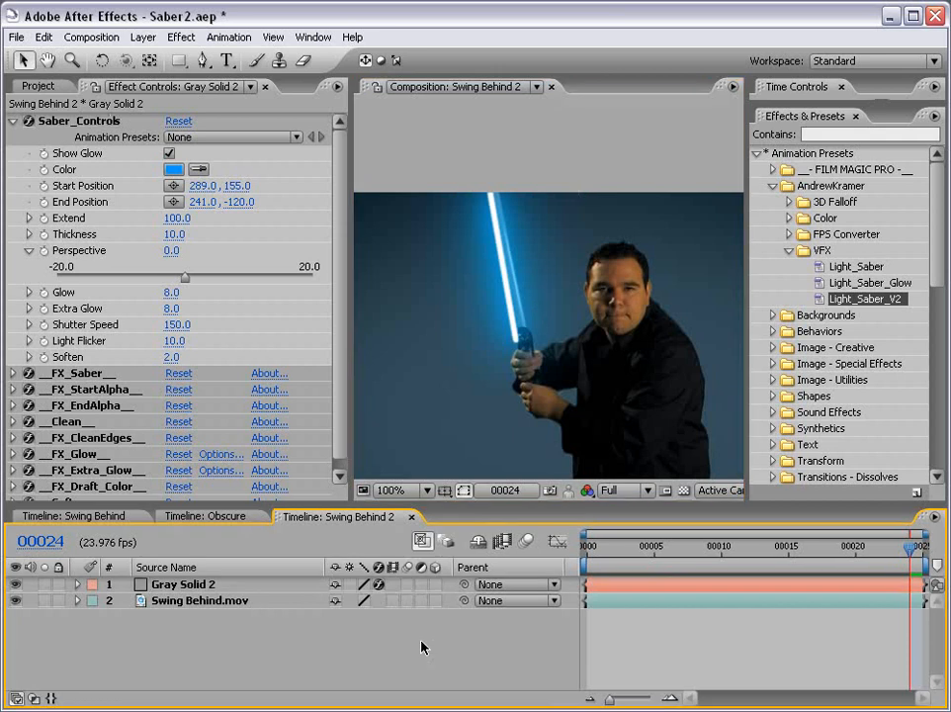
mouse_move(388, 639)
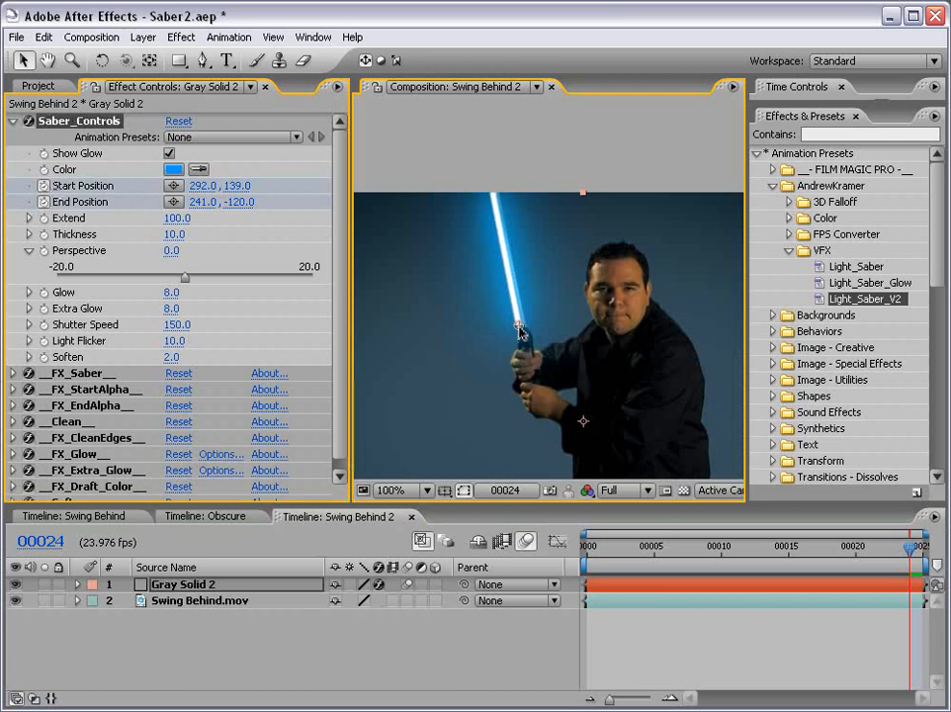
Step: Drag the saber's start position onto the actor's hilt
drag(519, 332, 479, 186)
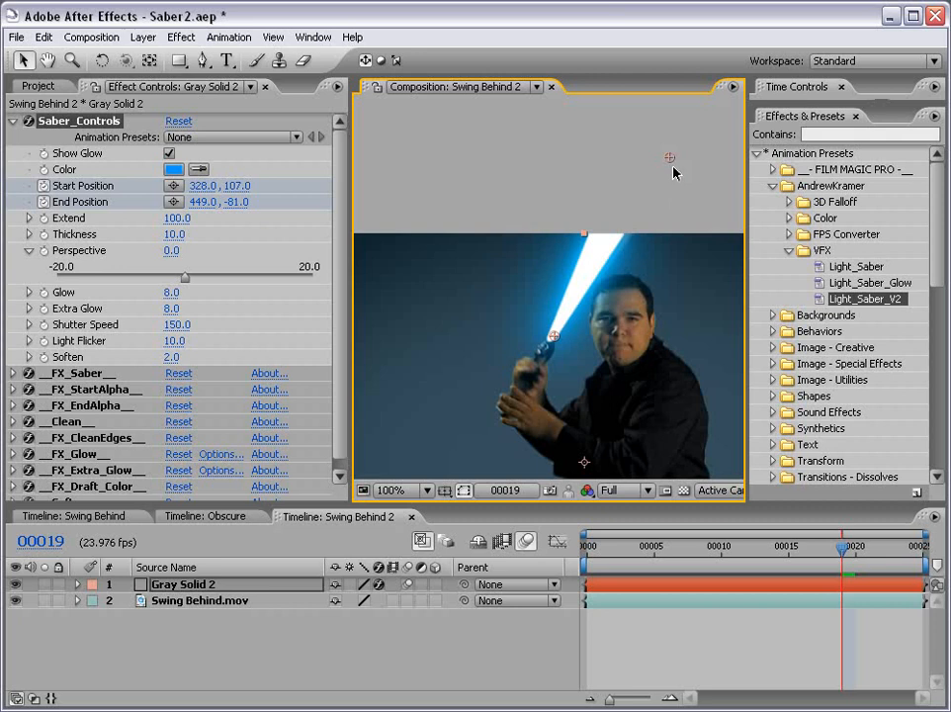
mouse_move(583, 325)
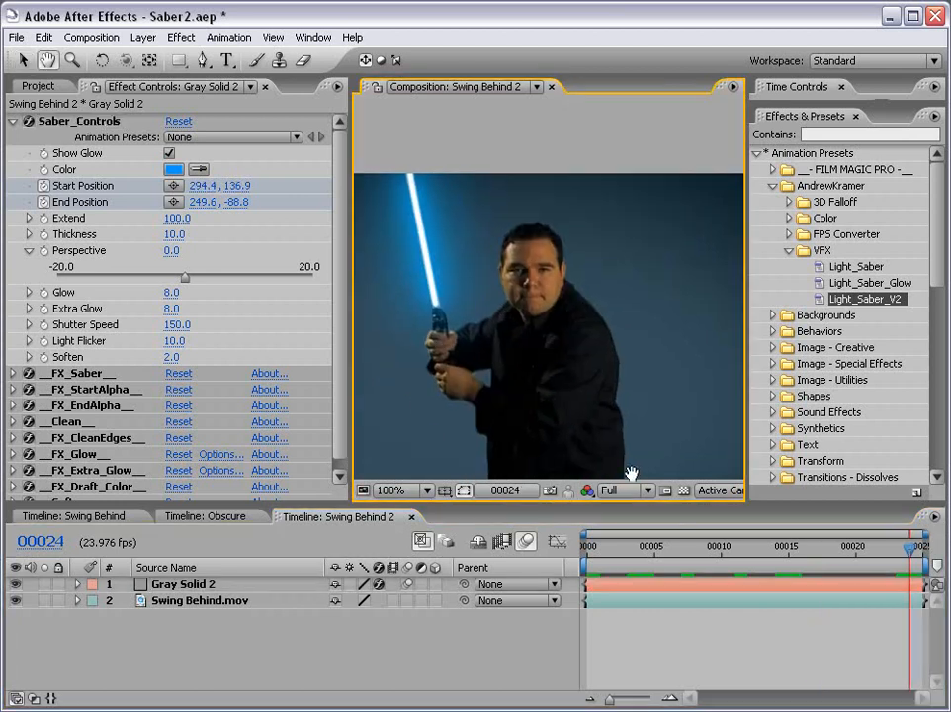
Step: Make the saber green, set Gray Solid 2 to Screen mode, and scrub to preview
click(424, 490)
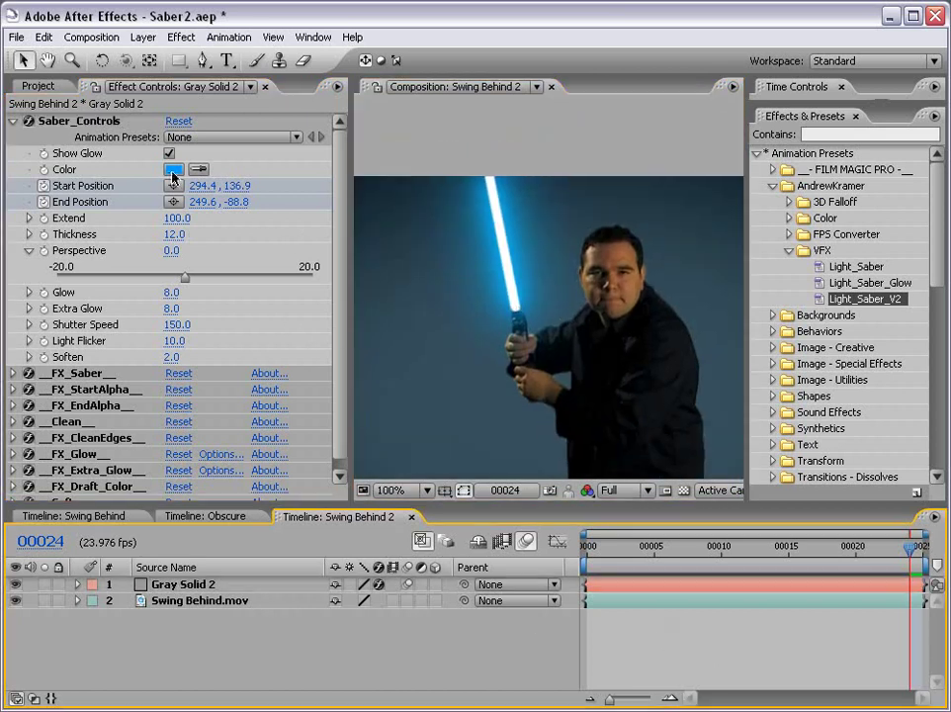
click(171, 170)
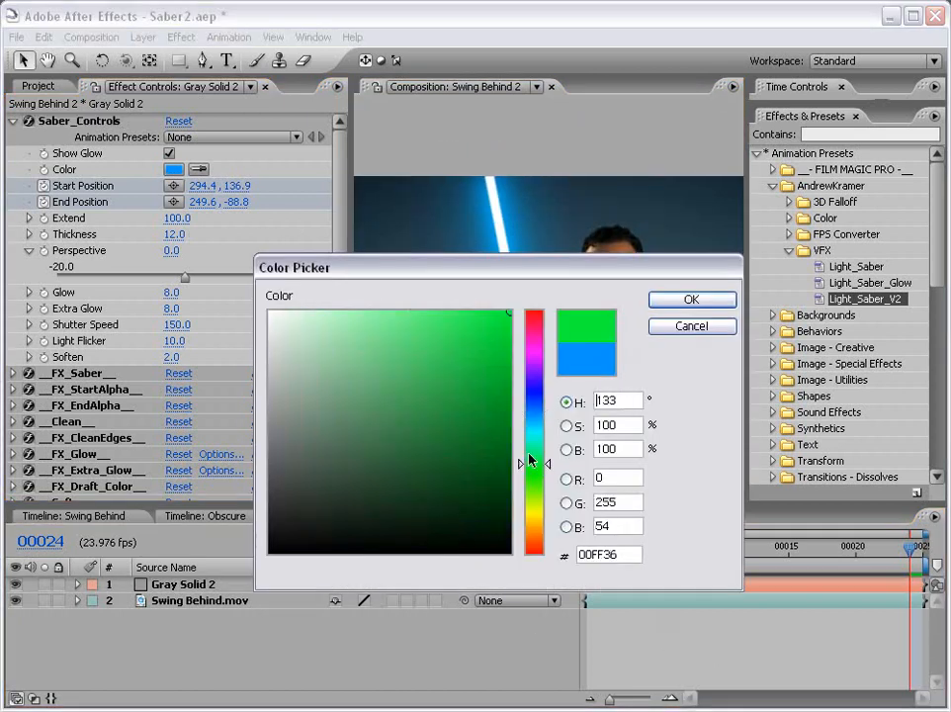
click(691, 299)
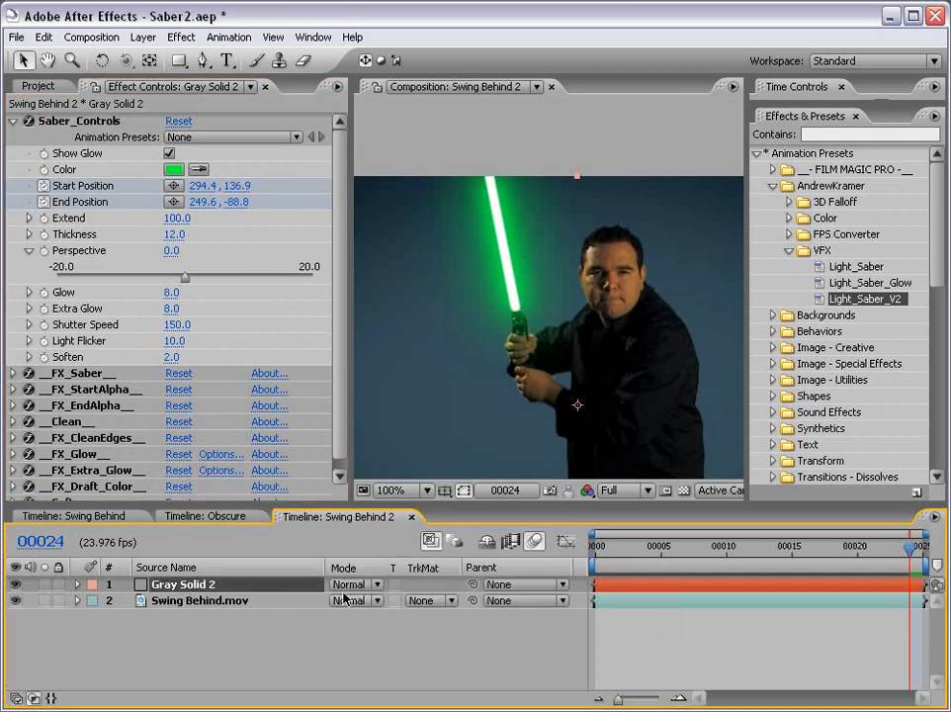
click(351, 584)
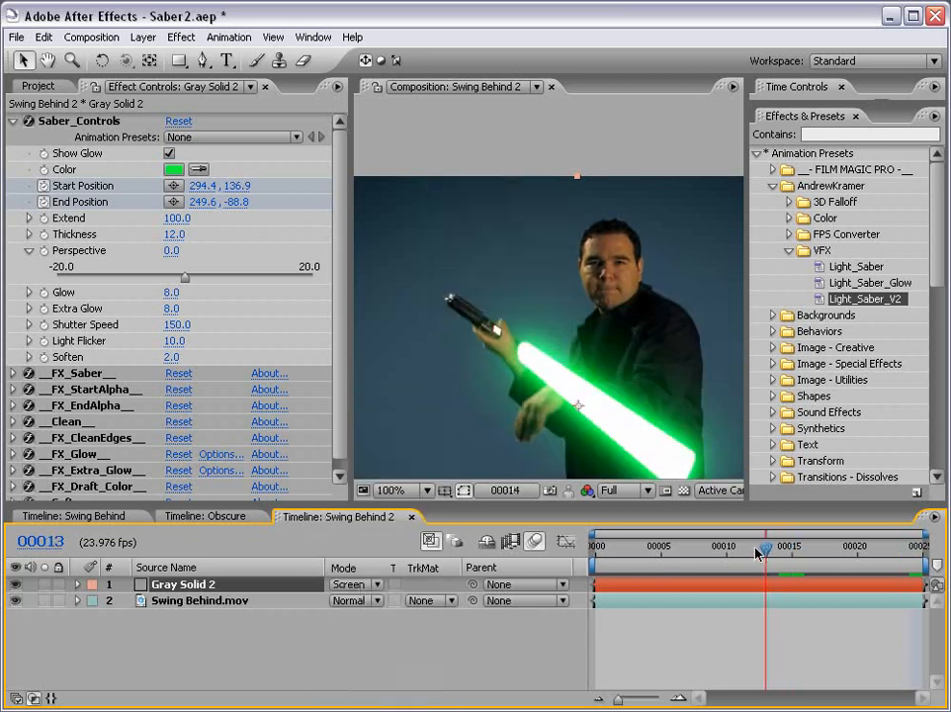
drag(767, 546, 688, 546)
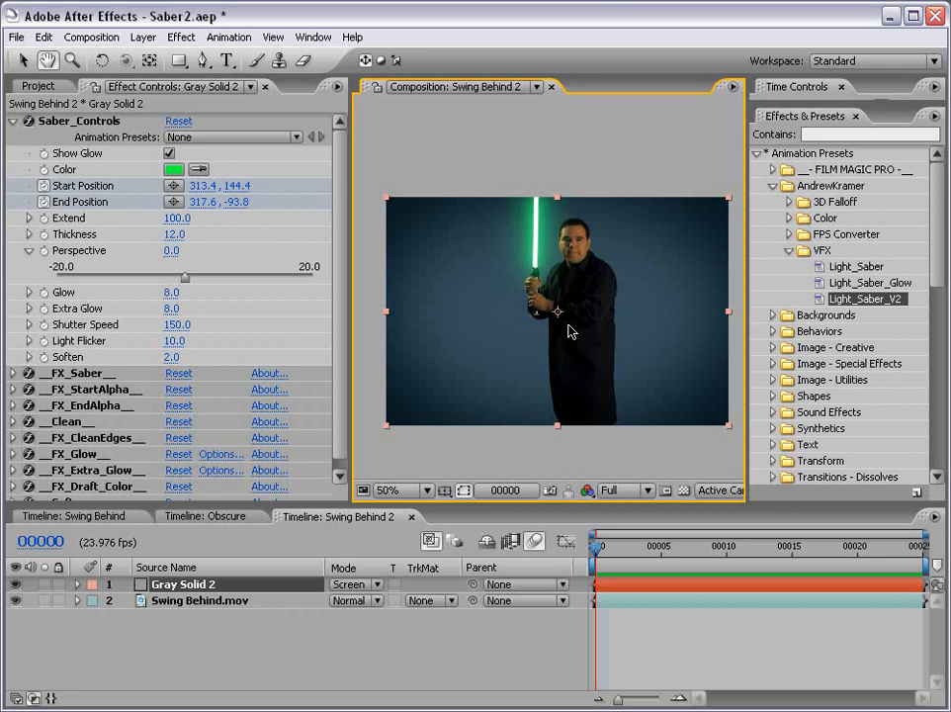
Step: Switch the saber colour to blue and name the new layer Blue Obscure
click(171, 169)
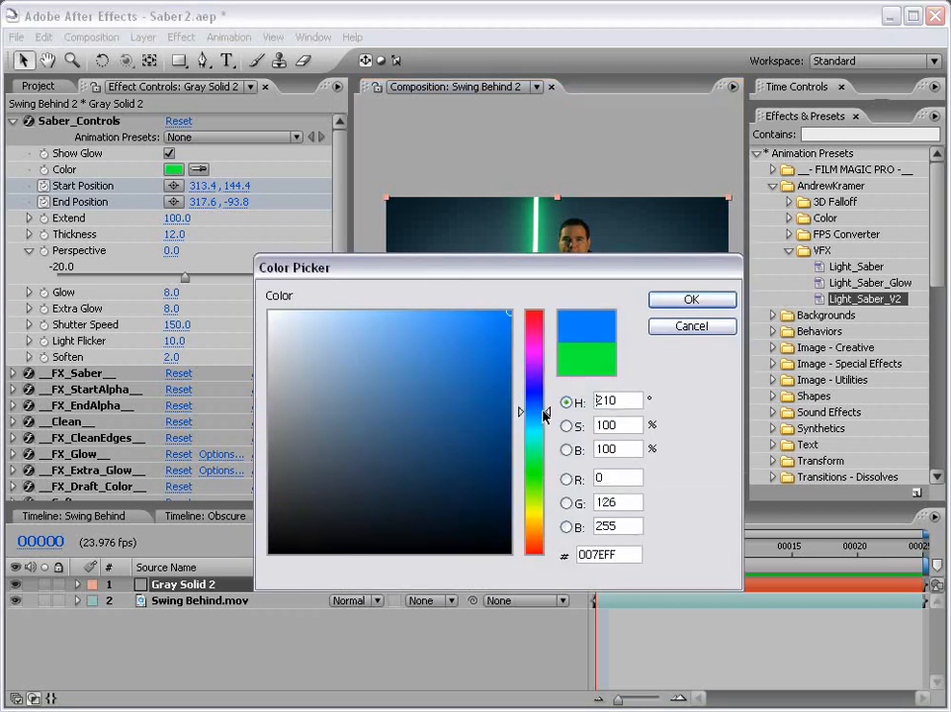
click(691, 299)
text(Blue O)
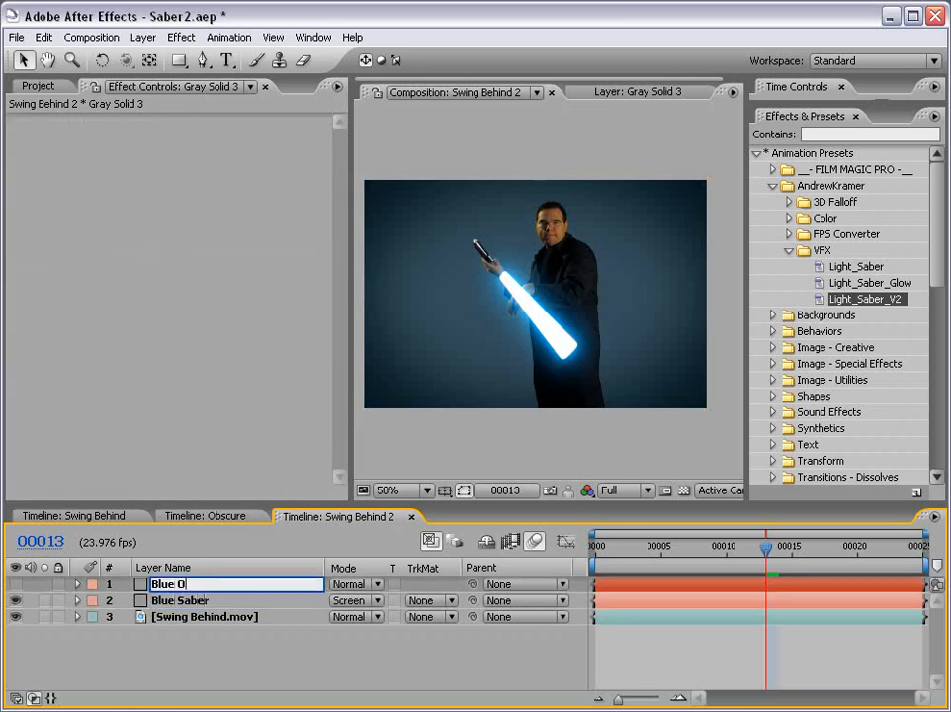
text(bscure)
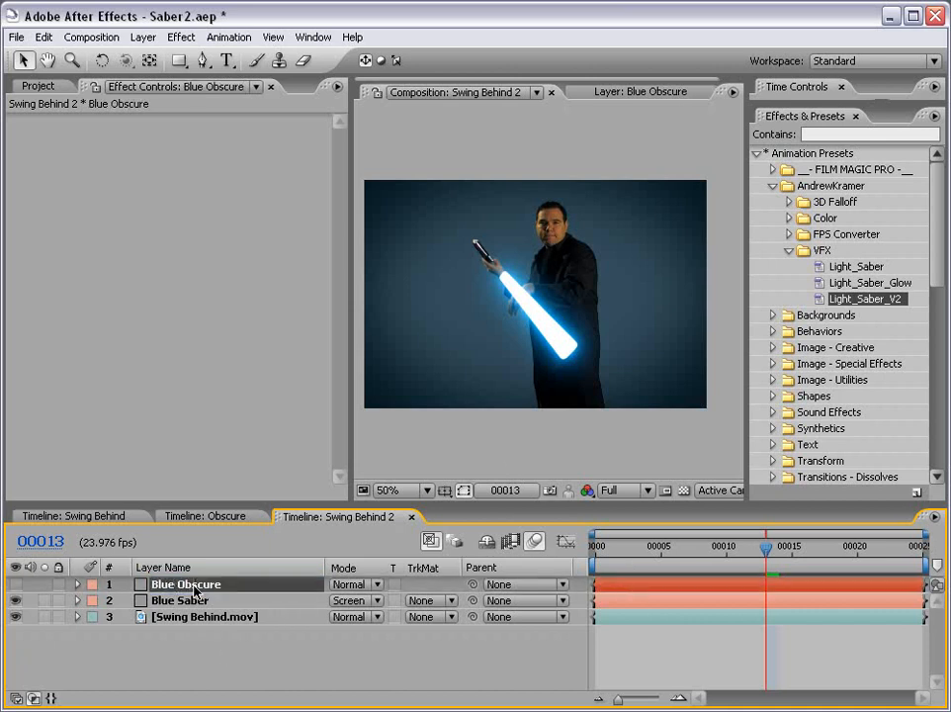
click(207, 60)
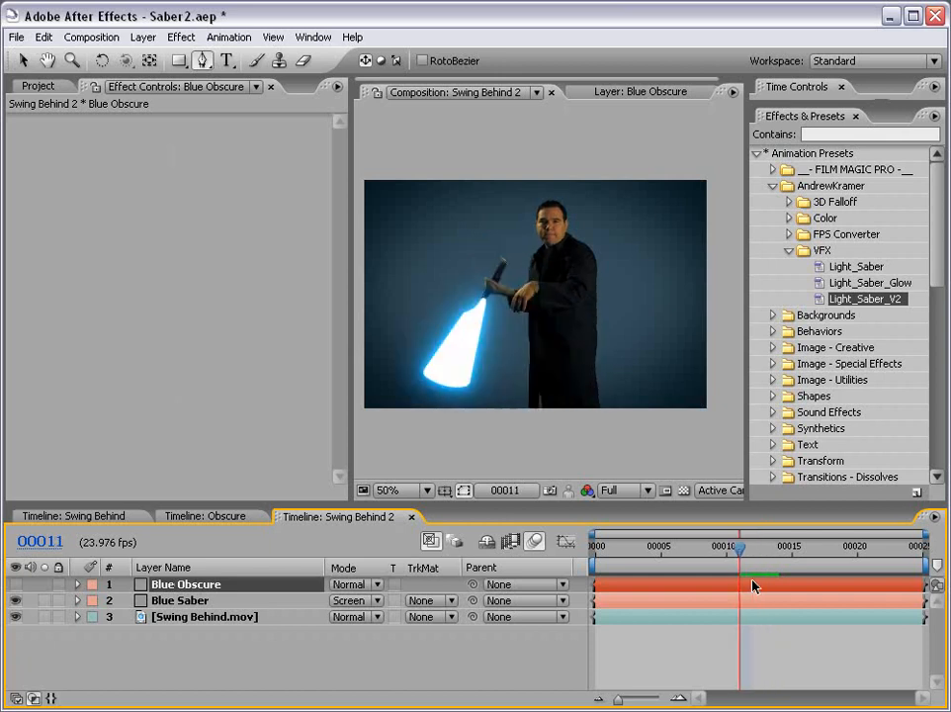
mouse_move(751, 582)
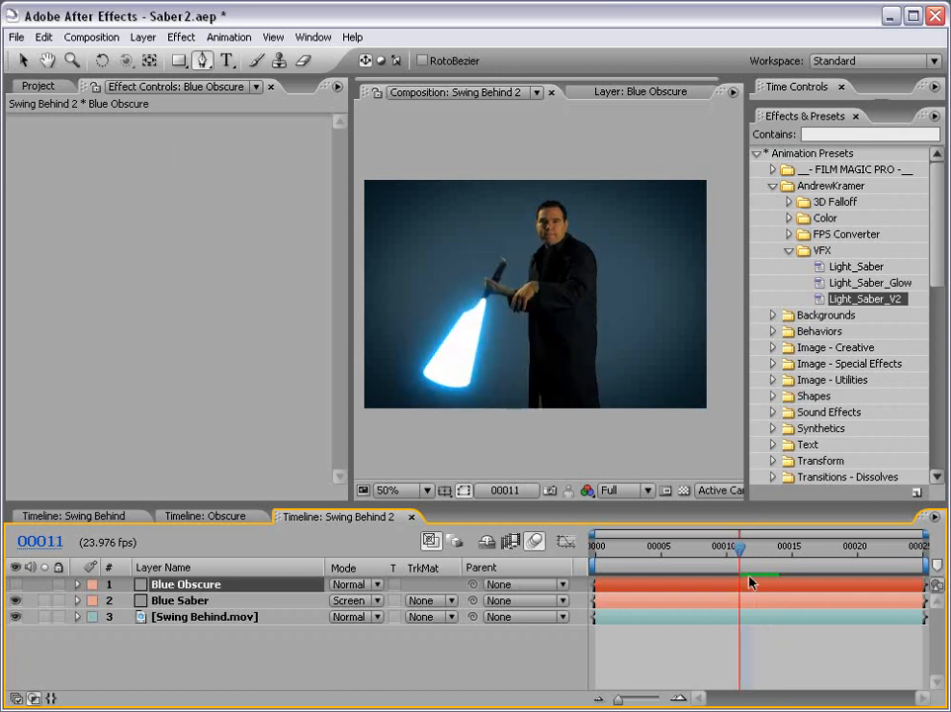
Step: Trim the Blue Obscure layer so it begins around frame 11
drag(737, 546, 780, 546)
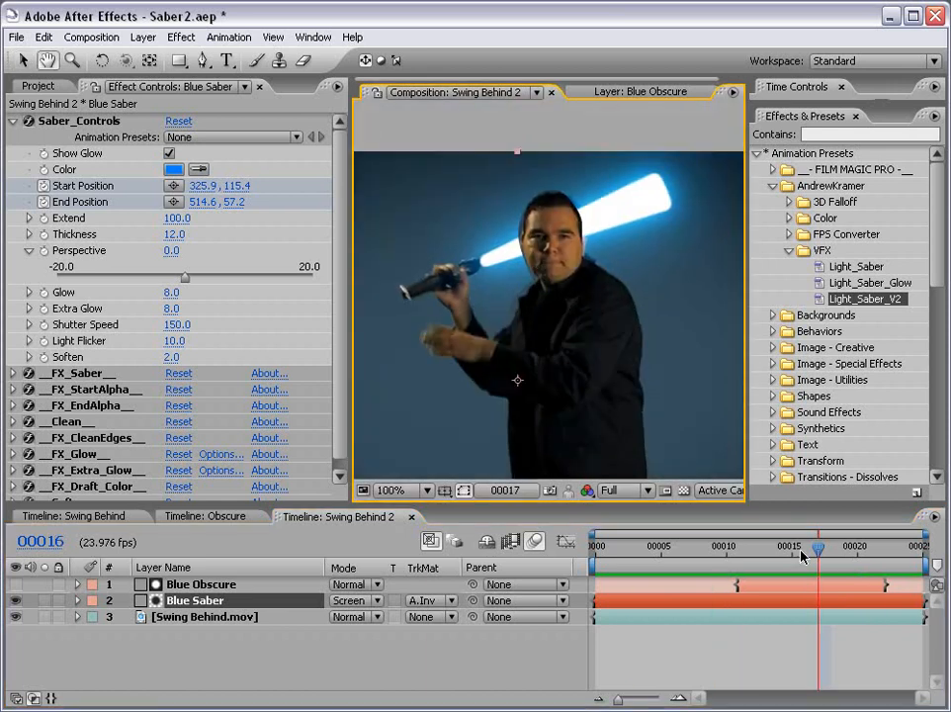
Step: Return to frame 11 and select the Blue Obscure matte layer
drag(819, 546, 736, 547)
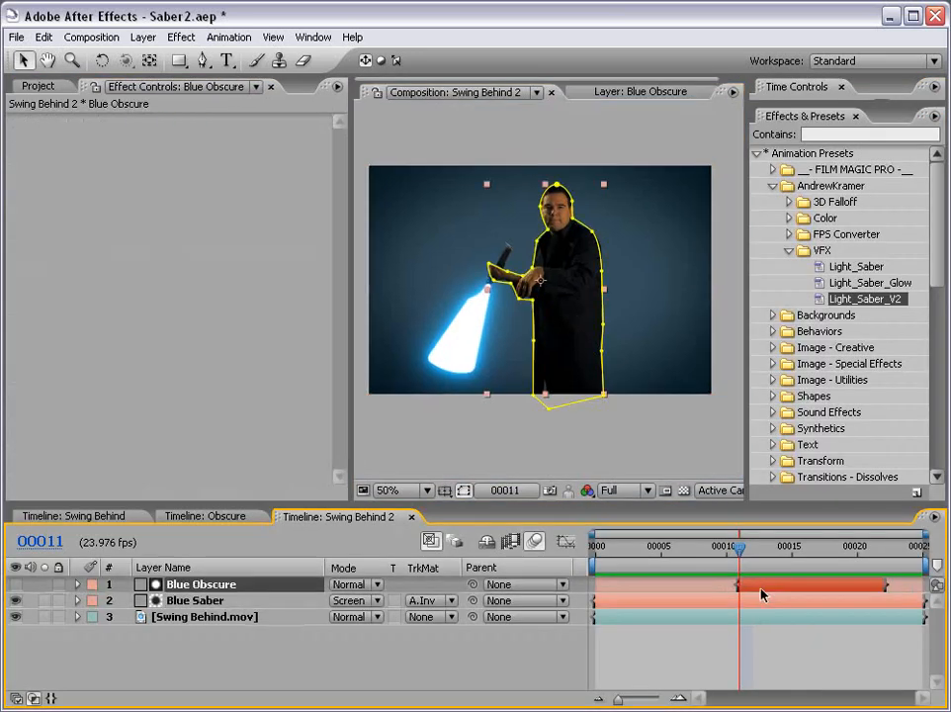
click(76, 583)
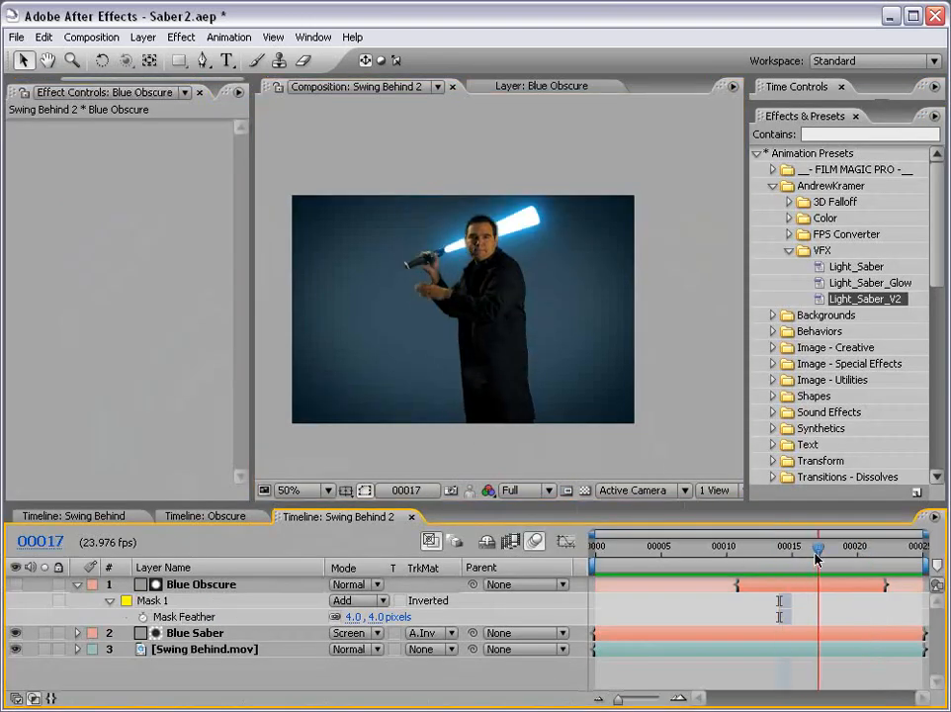
Step: Collapse Blue Obscure's mask properties and make Blue Saber's blade white
click(328, 490)
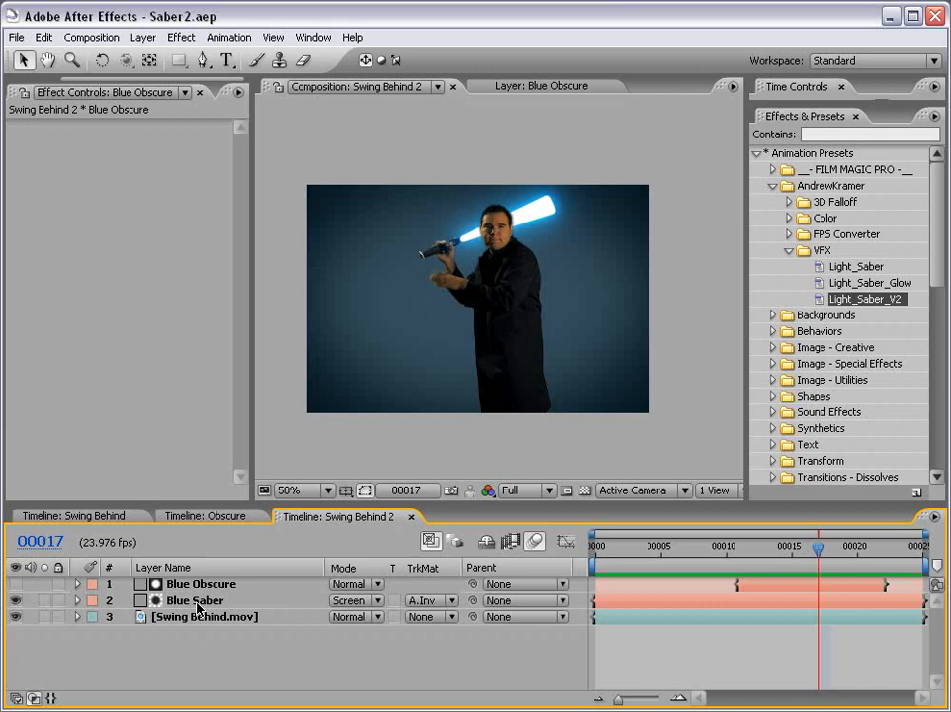
click(195, 600)
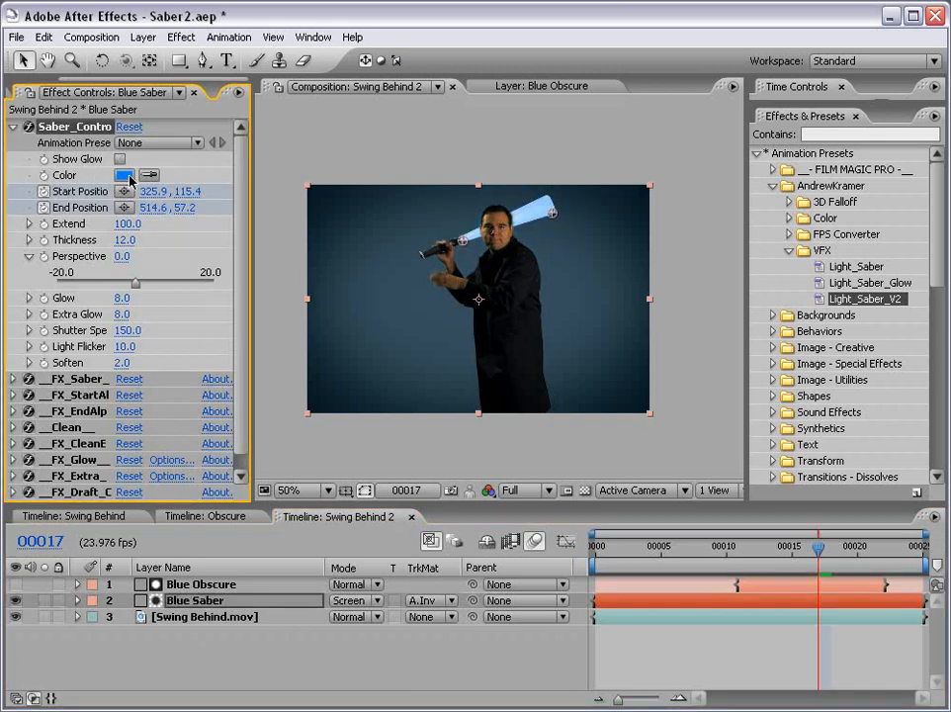
click(119, 175)
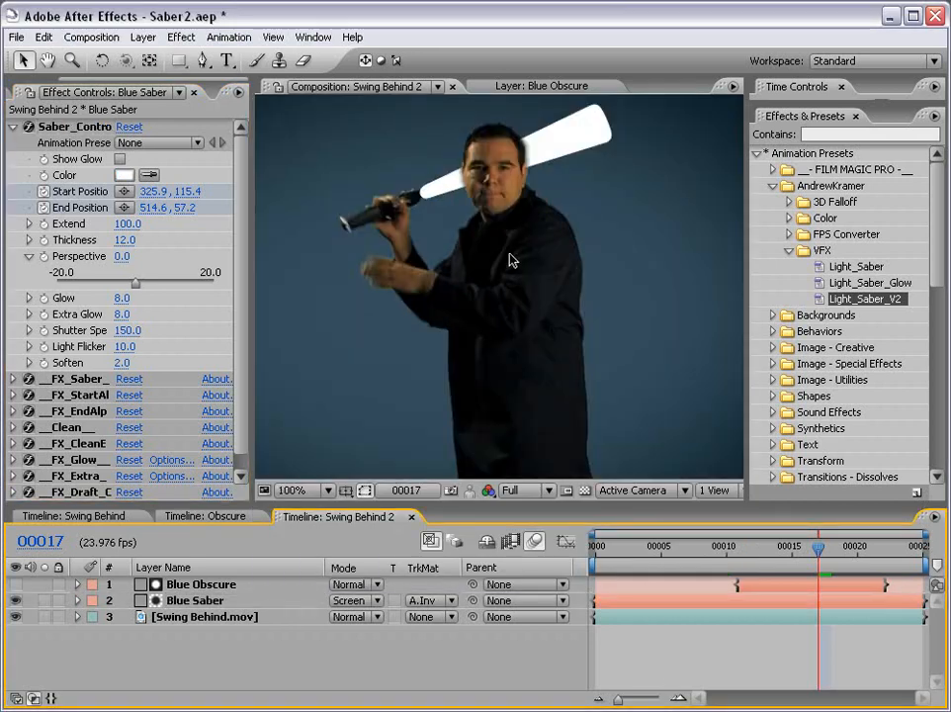
Step: Precompose Blue Obscure and Blue Saber into a composition named 'Saber'
click(201, 583)
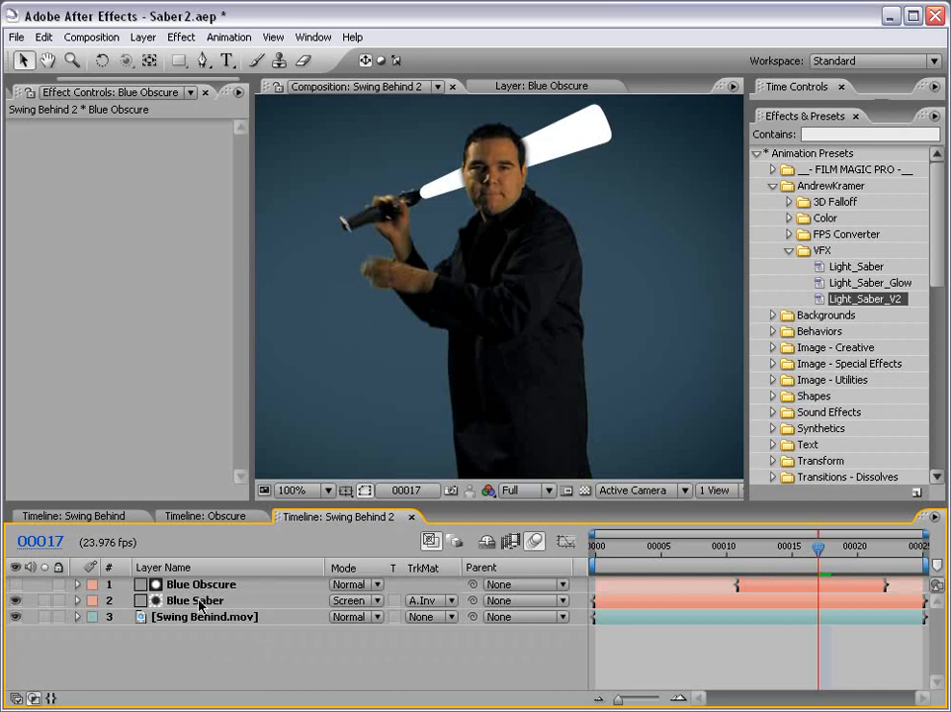
click(194, 600)
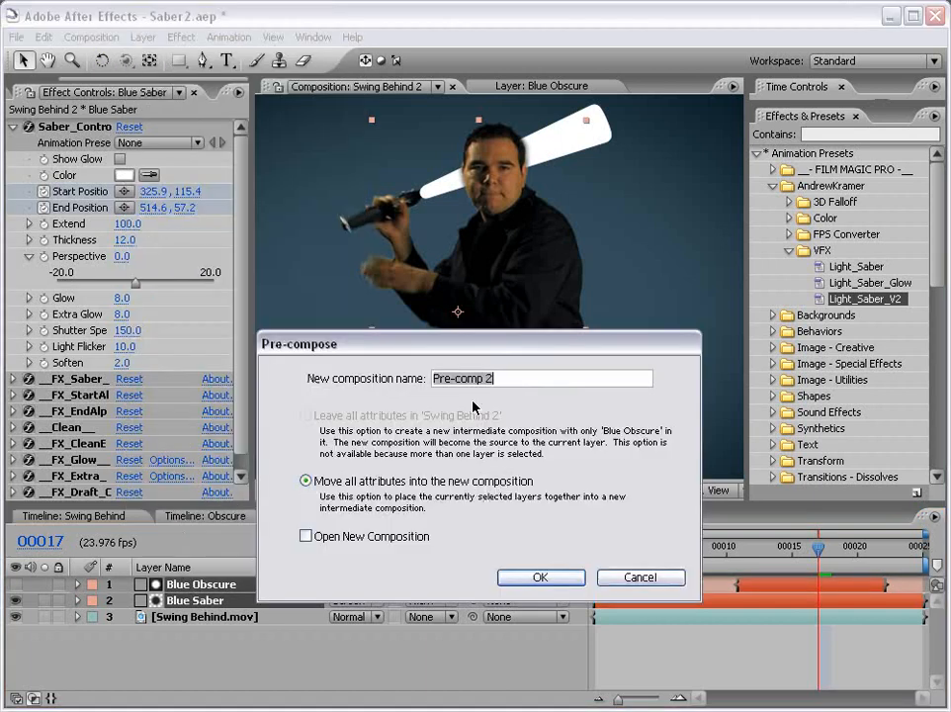
text(Sab)
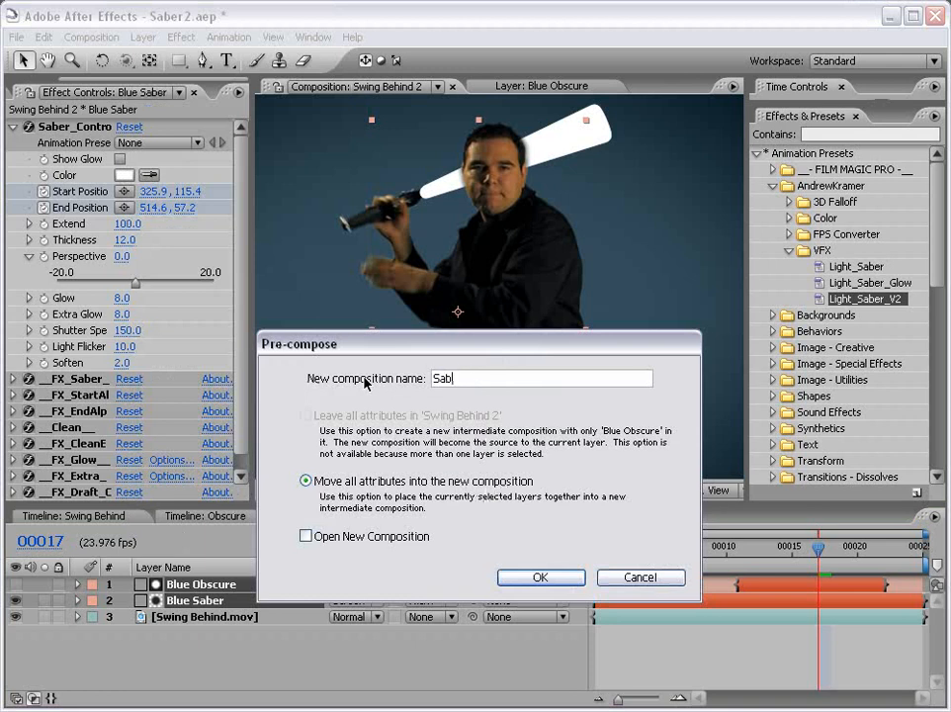
click(541, 577)
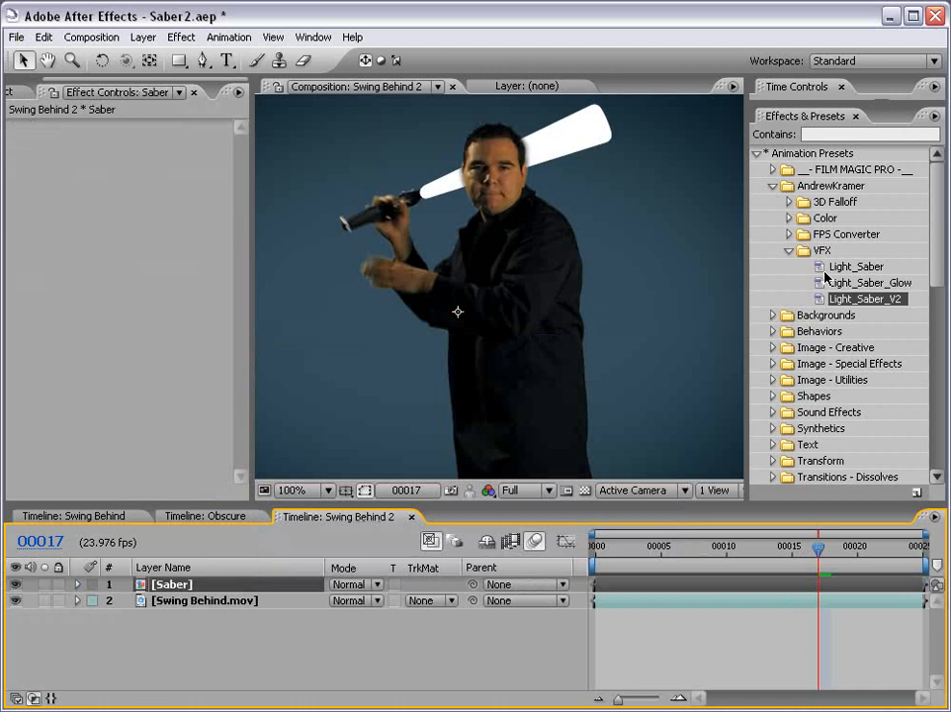
Step: Apply the Light_Saber_Glow preset to Saber and turn the Obscure saber red
click(856, 298)
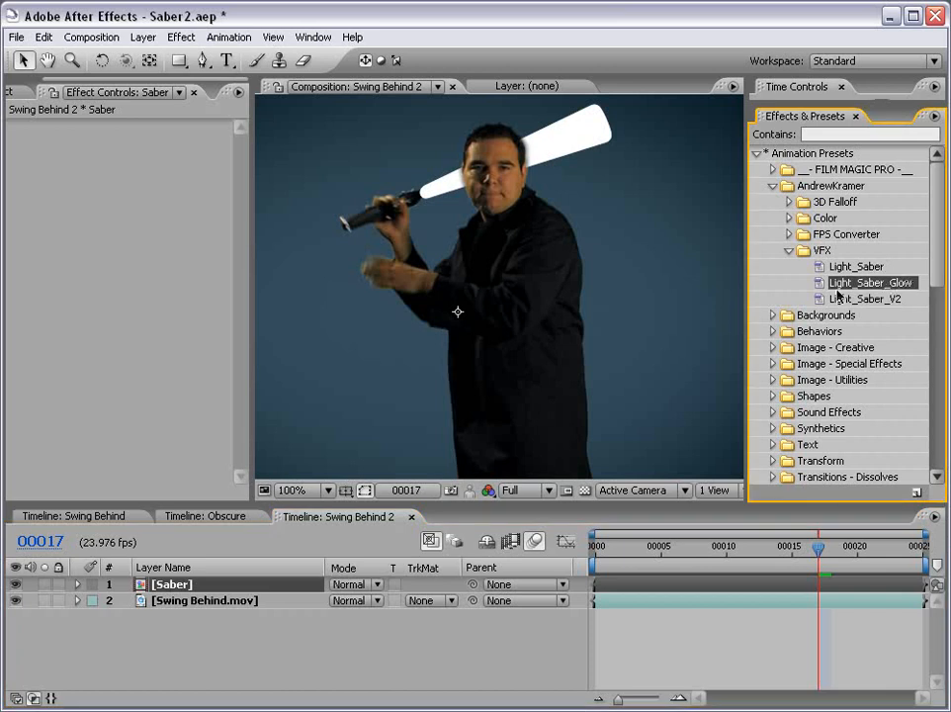
double_click(849, 283)
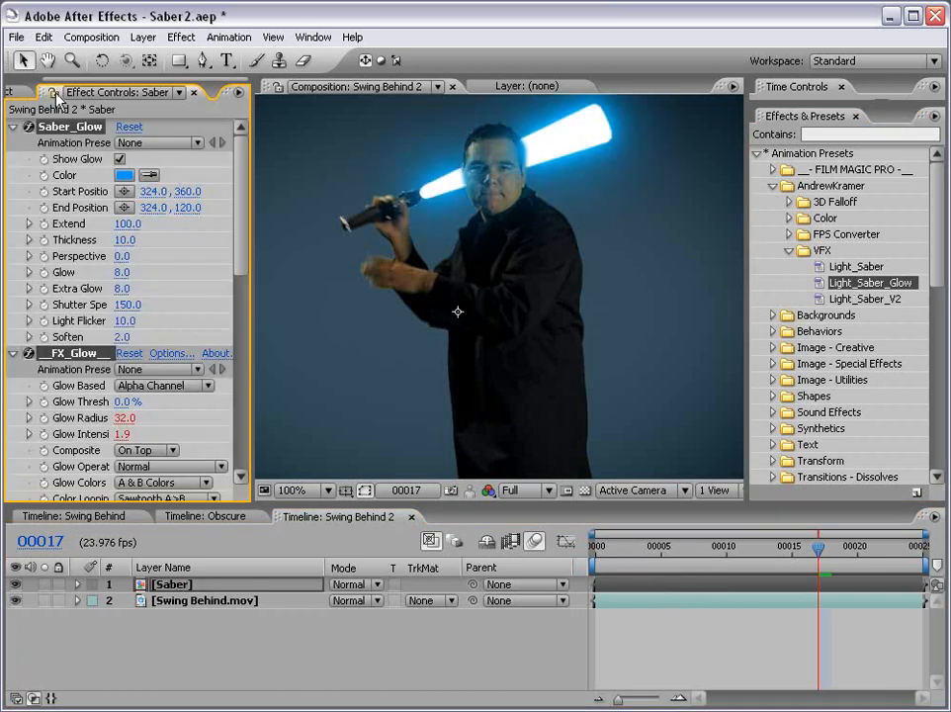
click(13, 132)
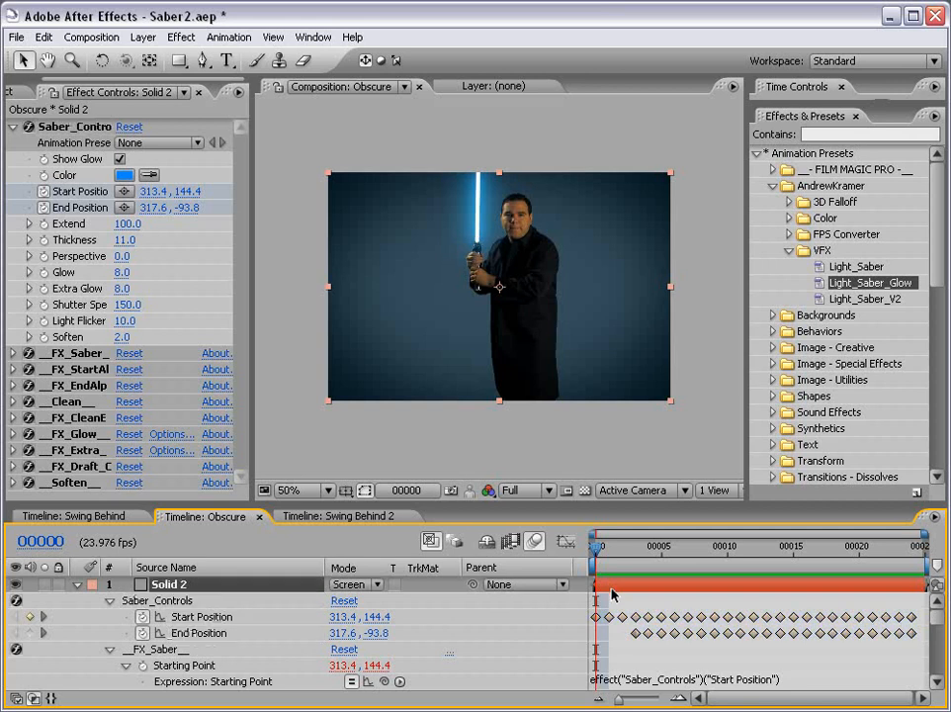
click(121, 175)
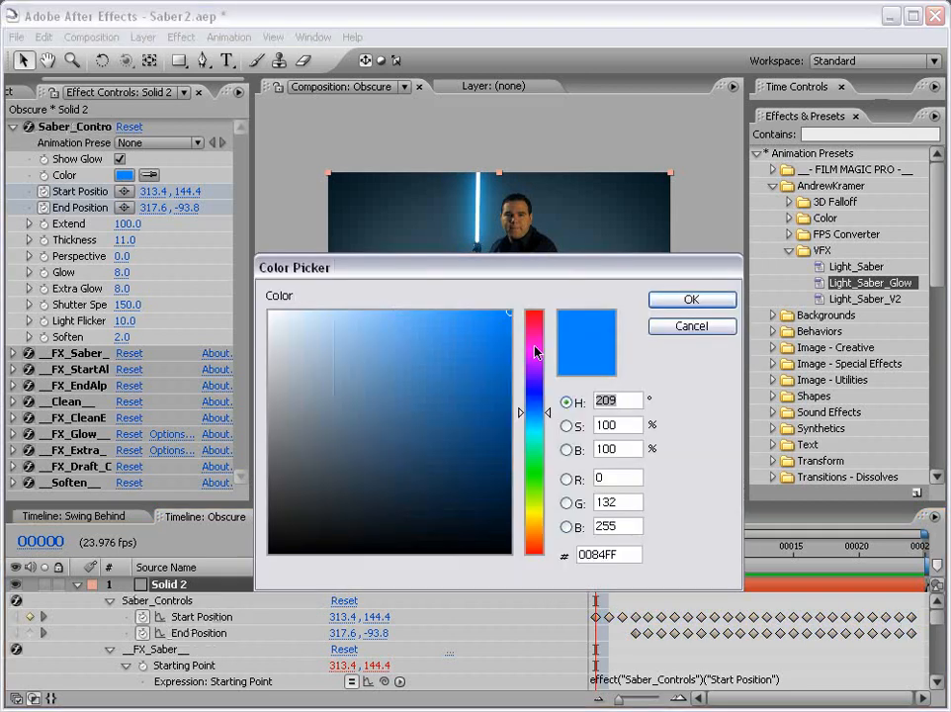
click(691, 300)
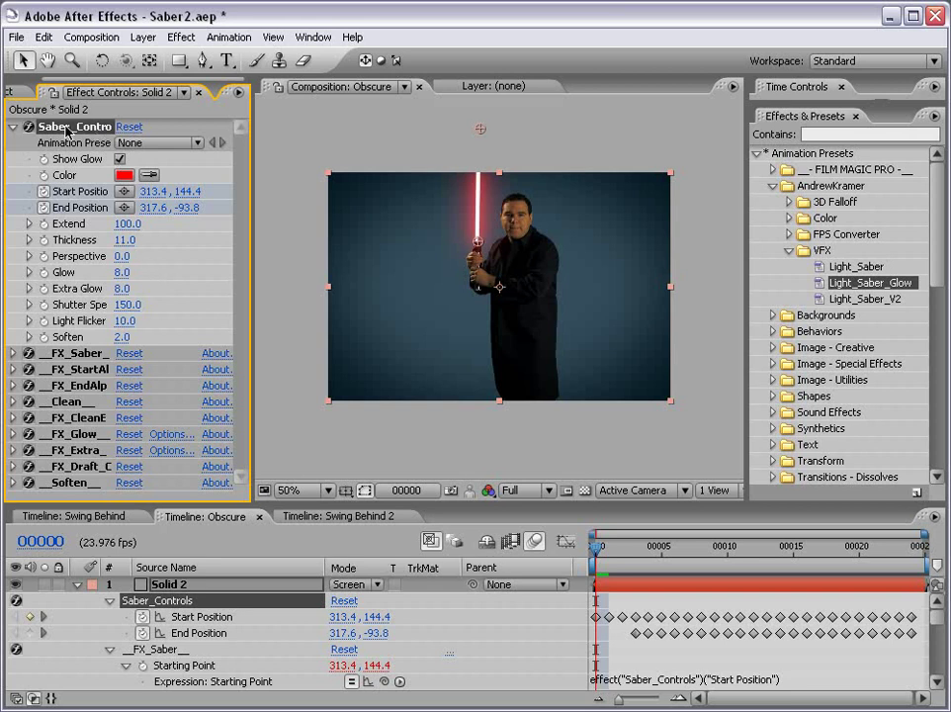
mouse_move(322, 527)
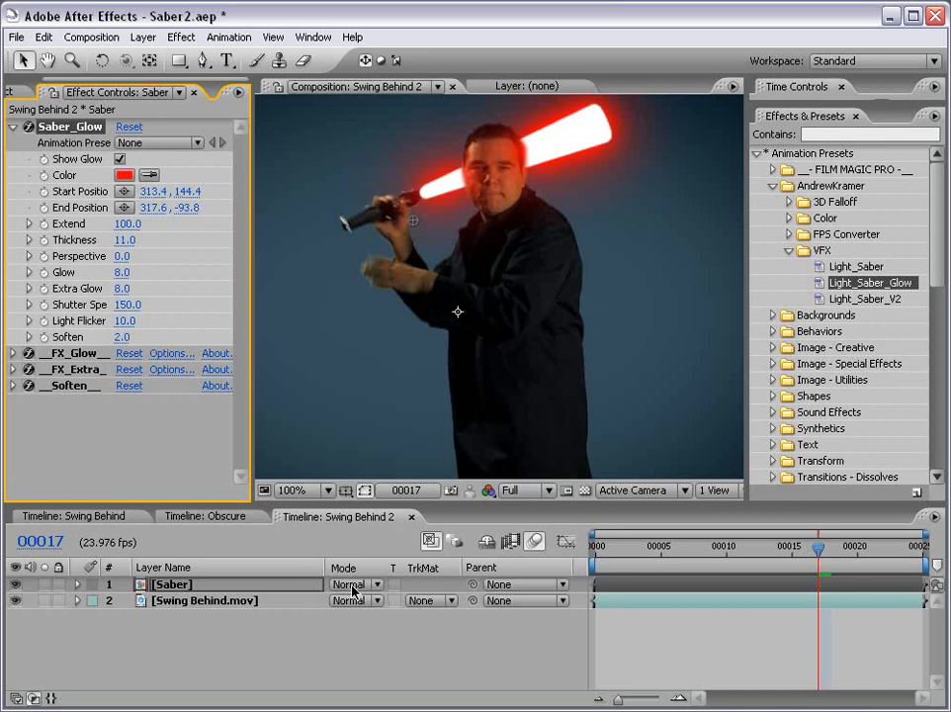
Step: Set the Saber layer to Screen mode with a red-orange glow colour
click(352, 584)
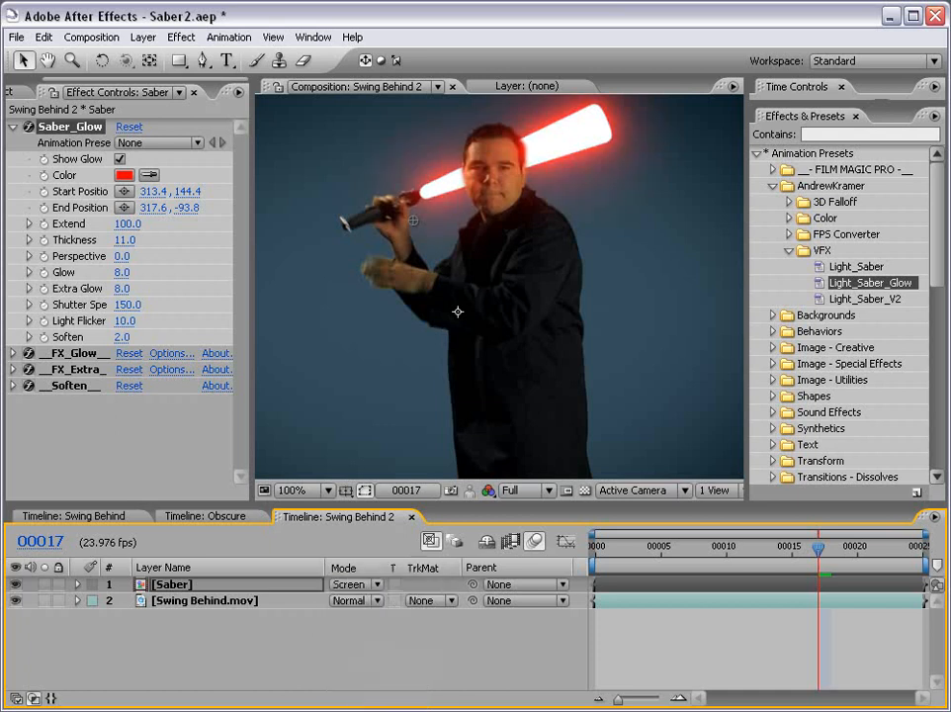
click(125, 175)
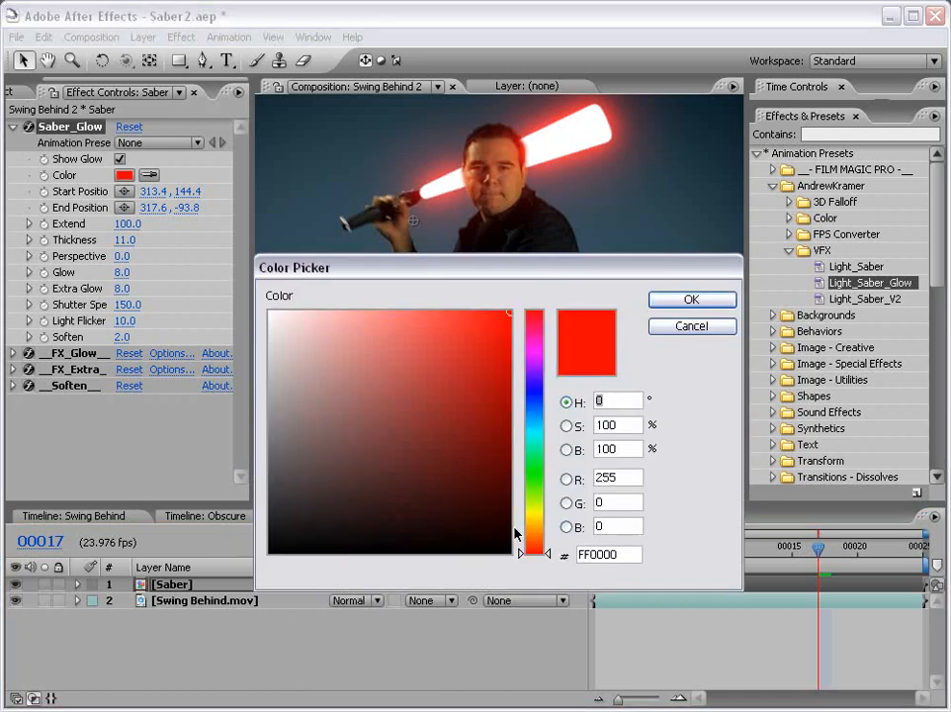
click(692, 300)
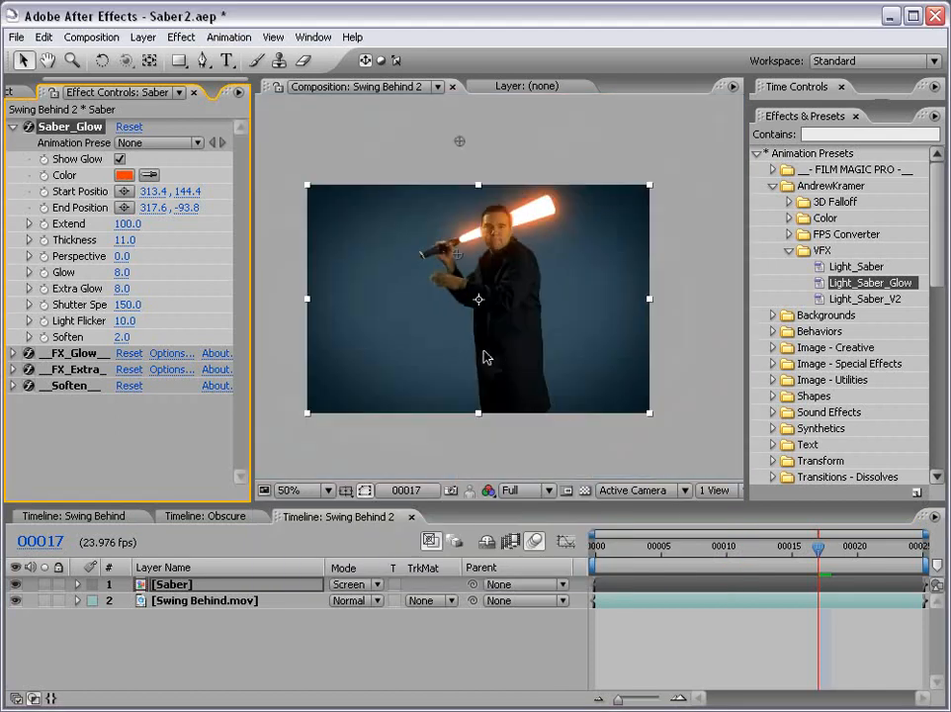
click(295, 490)
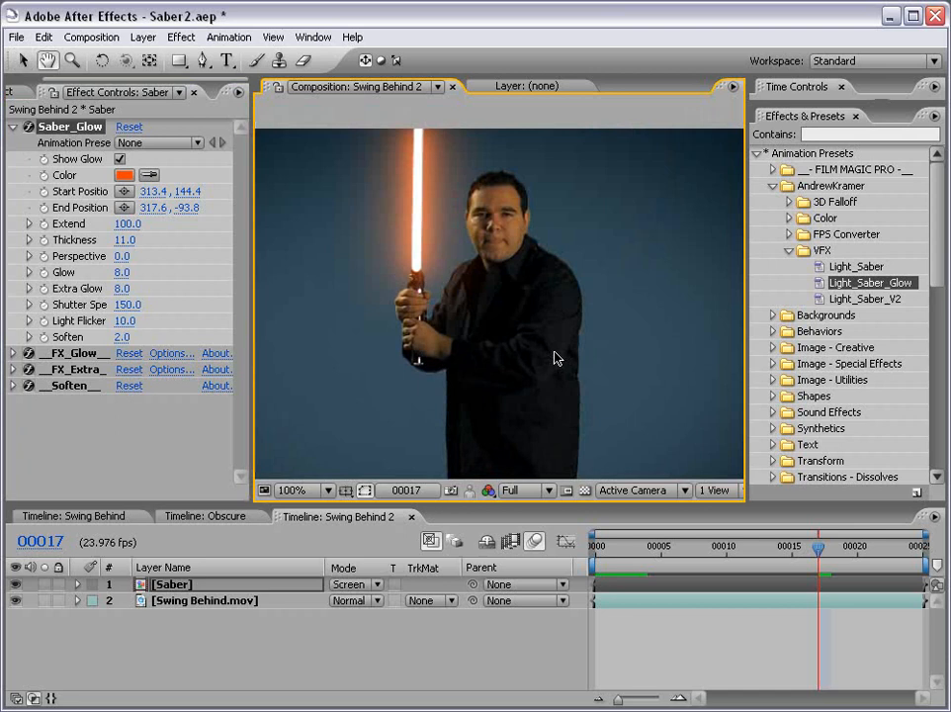